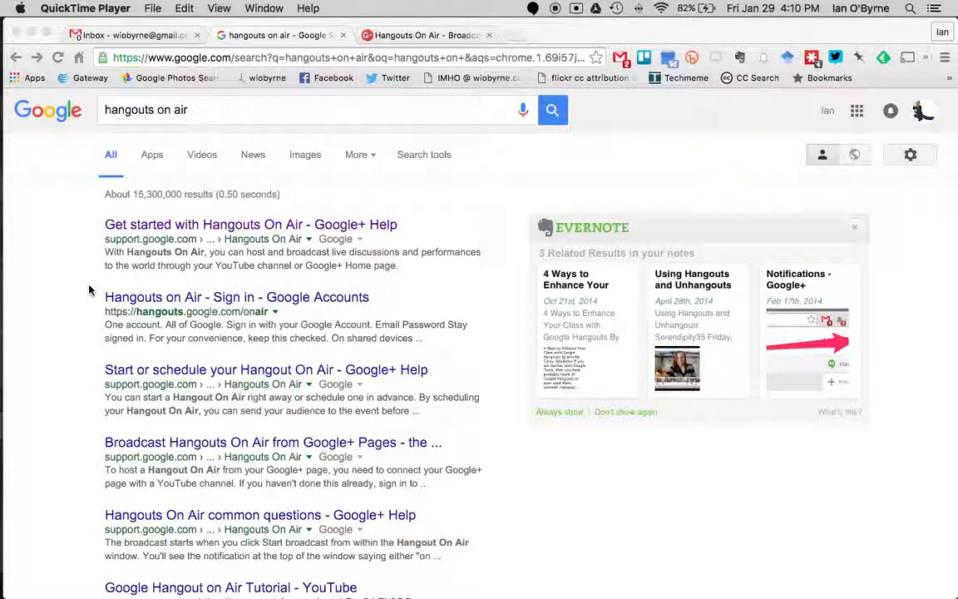
Check the email with the hangout link, then open the 'Get started with Hangouts On Air' guide
left_click(133, 35)
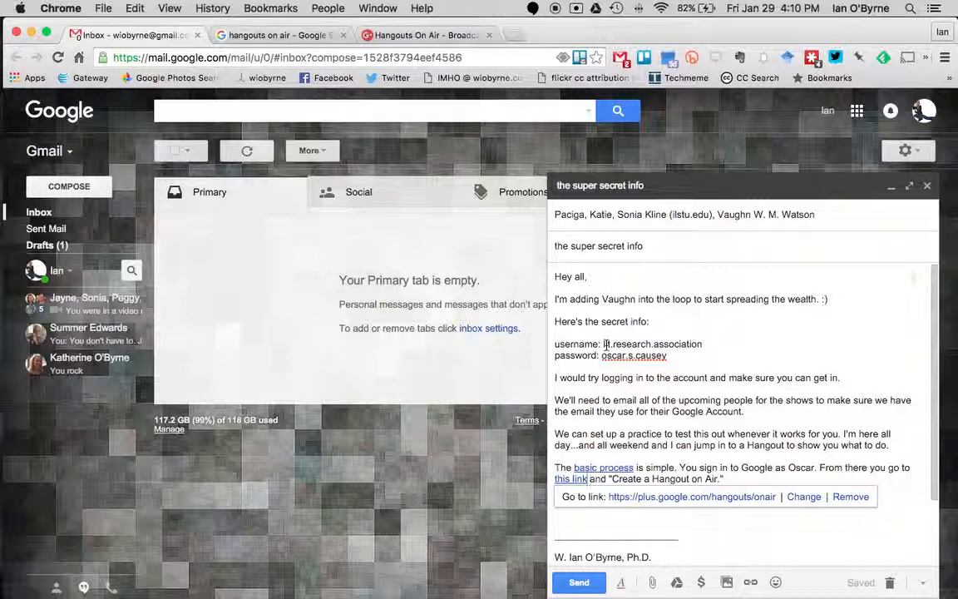
left_click(279, 35)
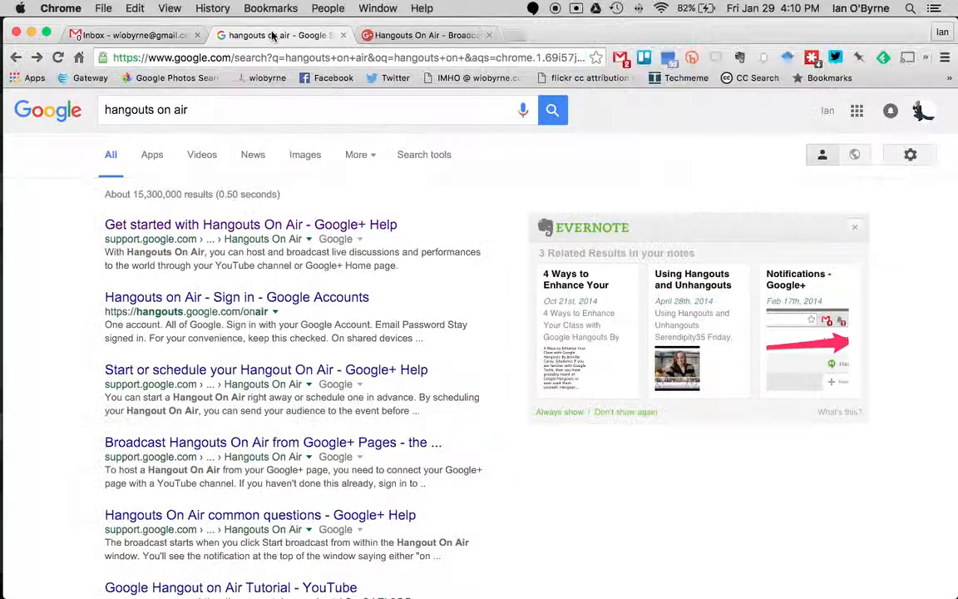
mouse_move(73, 225)
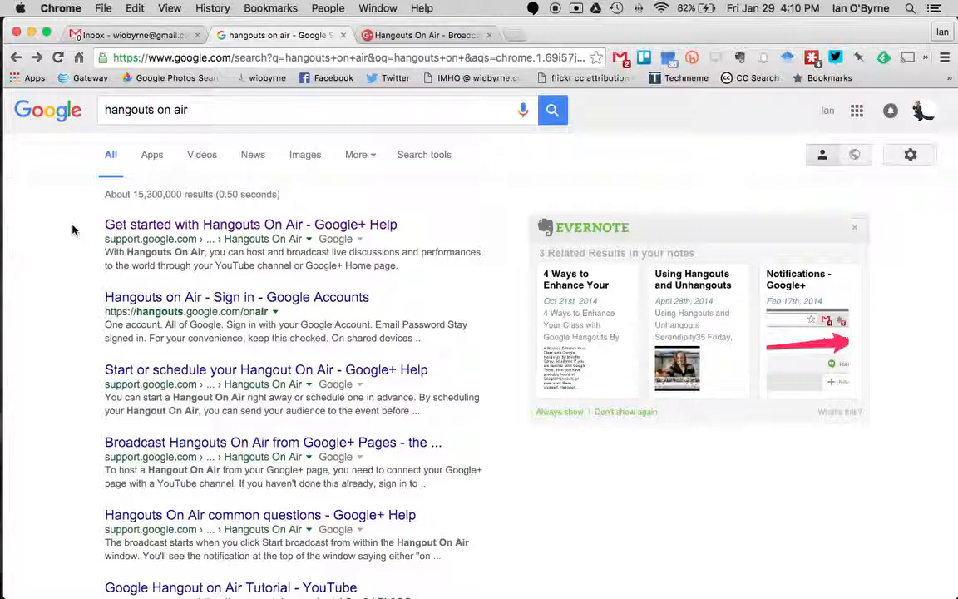
mouse_move(129, 230)
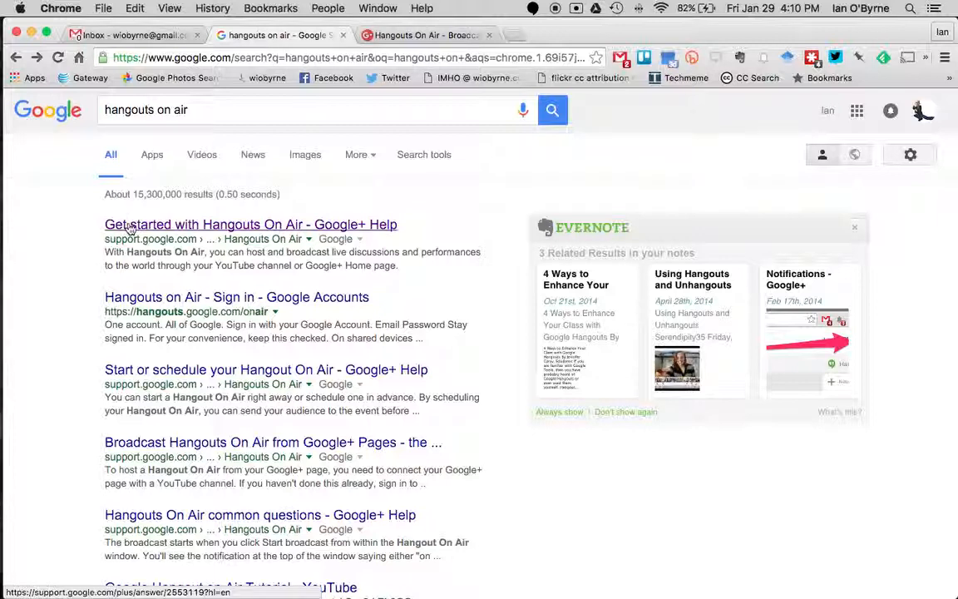
left_click(250, 224)
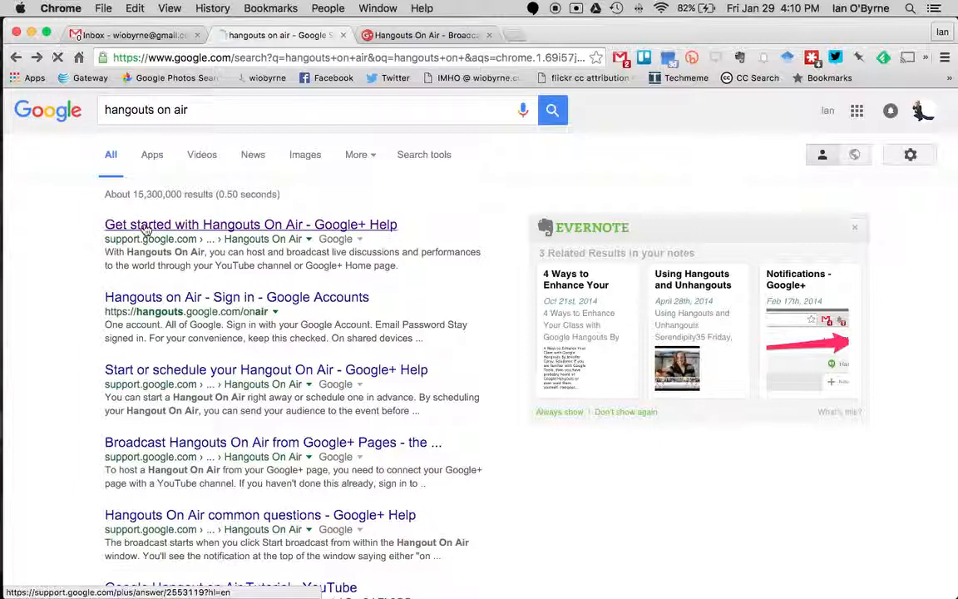
left_click(250, 224)
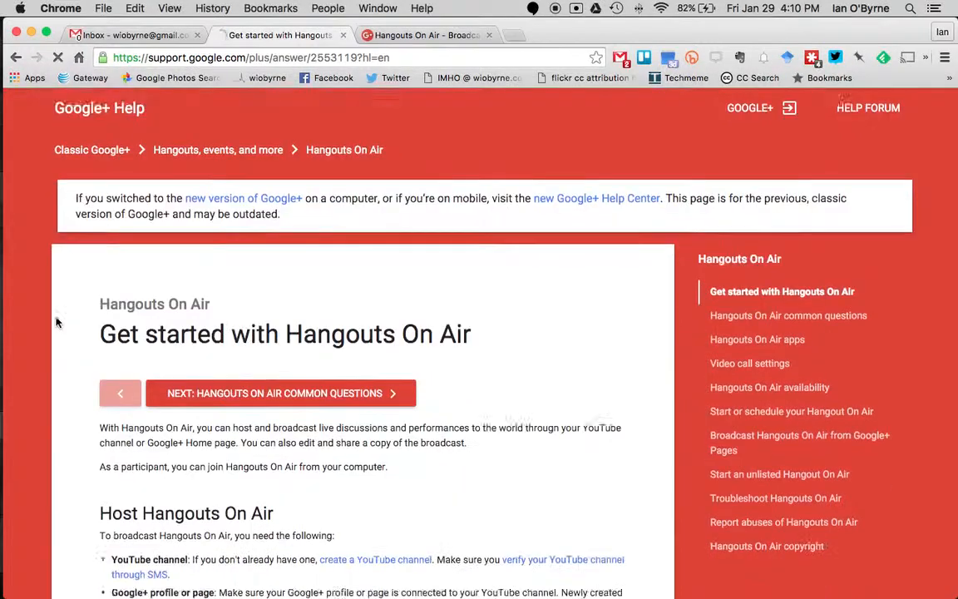
Open the 'Start or schedule a Hangout On Air' article from the guide
scroll("down", 3)
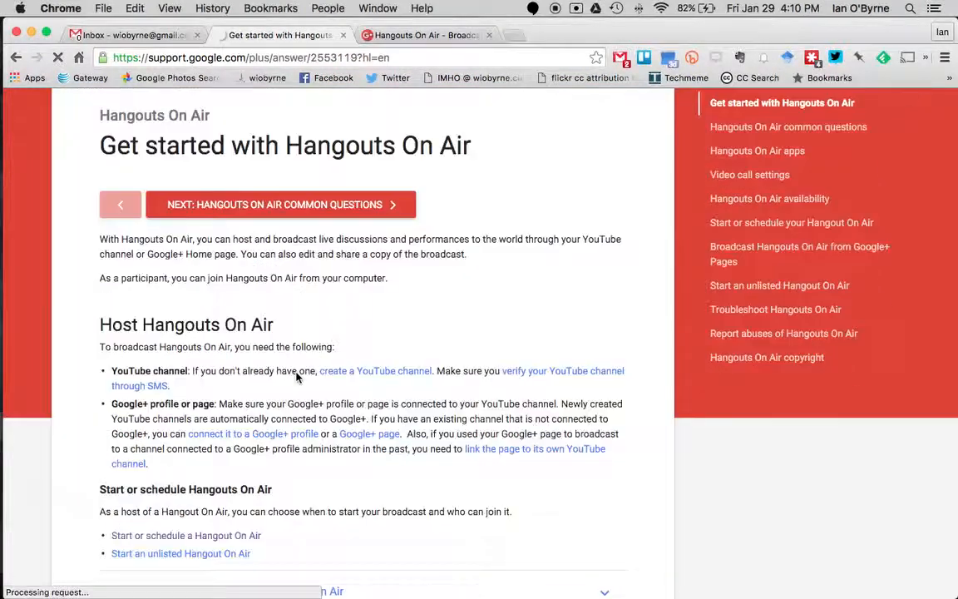
scroll("down", 3)
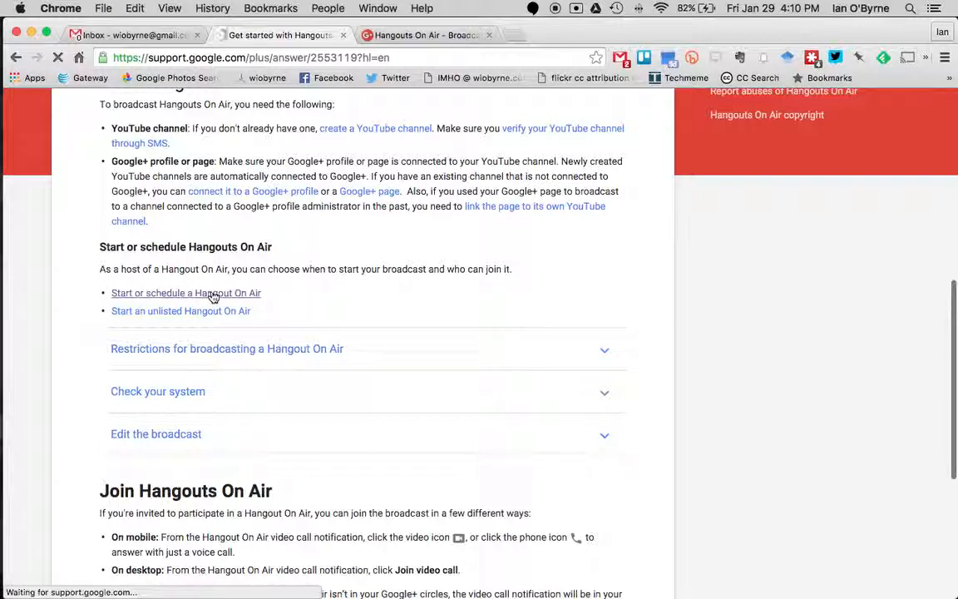
left_click(185, 293)
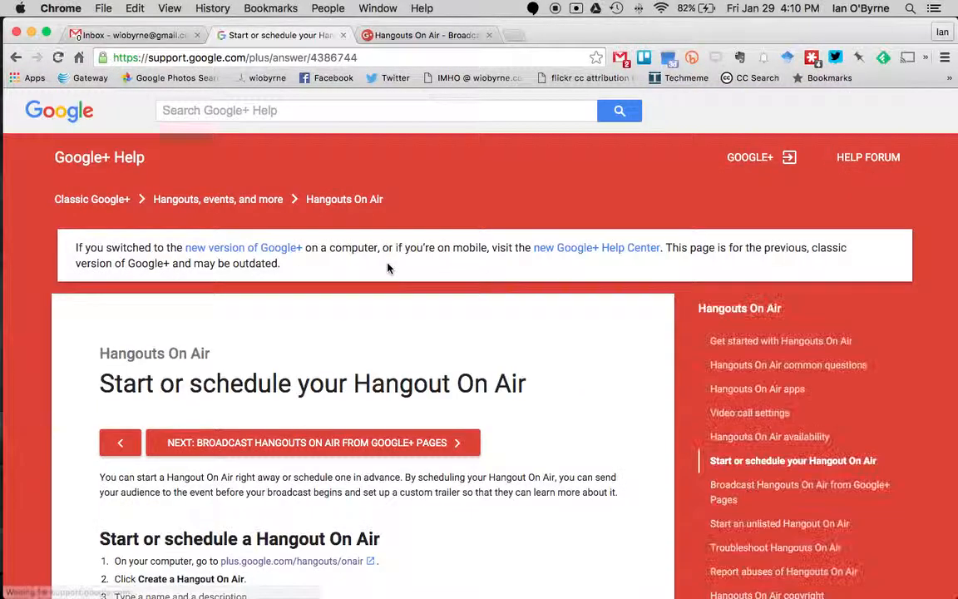
scroll("down", 3)
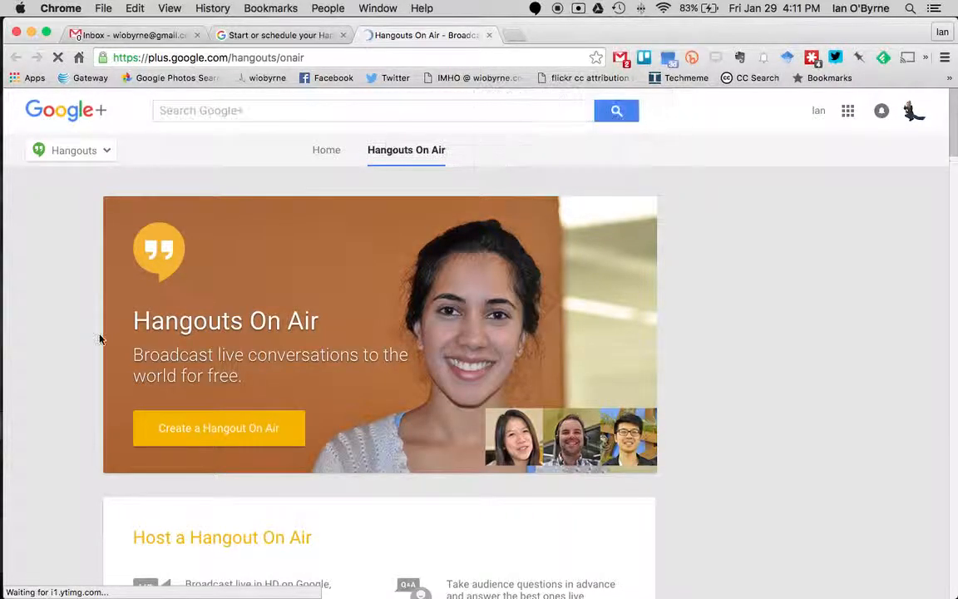
Open the form for a new Hangout On Air
scroll("down", 3)
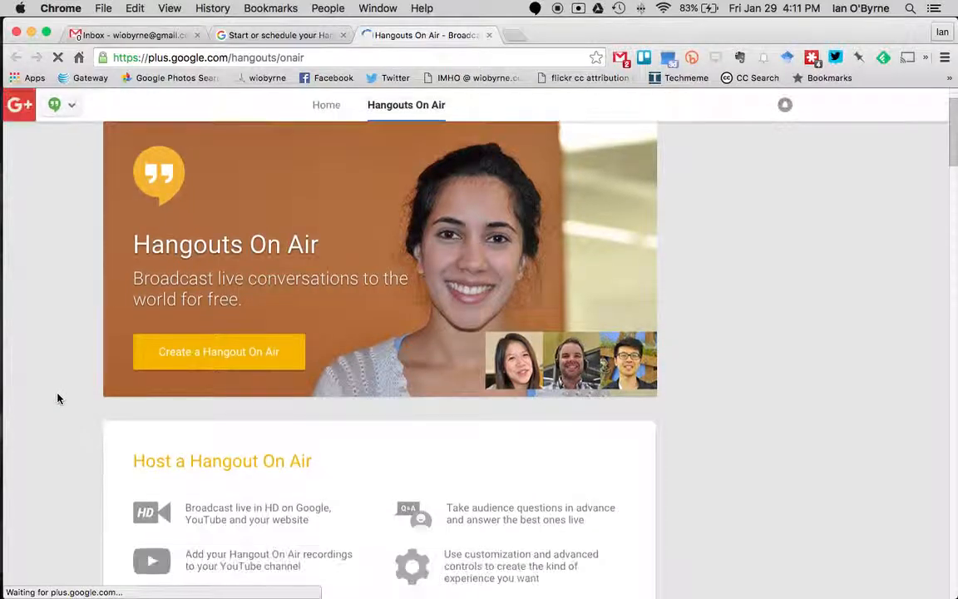
scroll("down", 3)
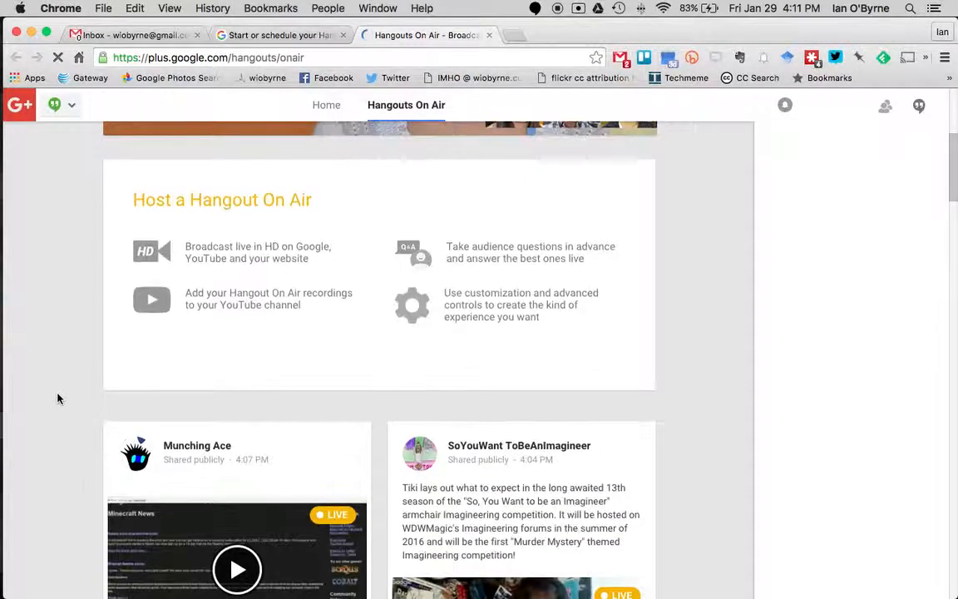
scroll("up", 3)
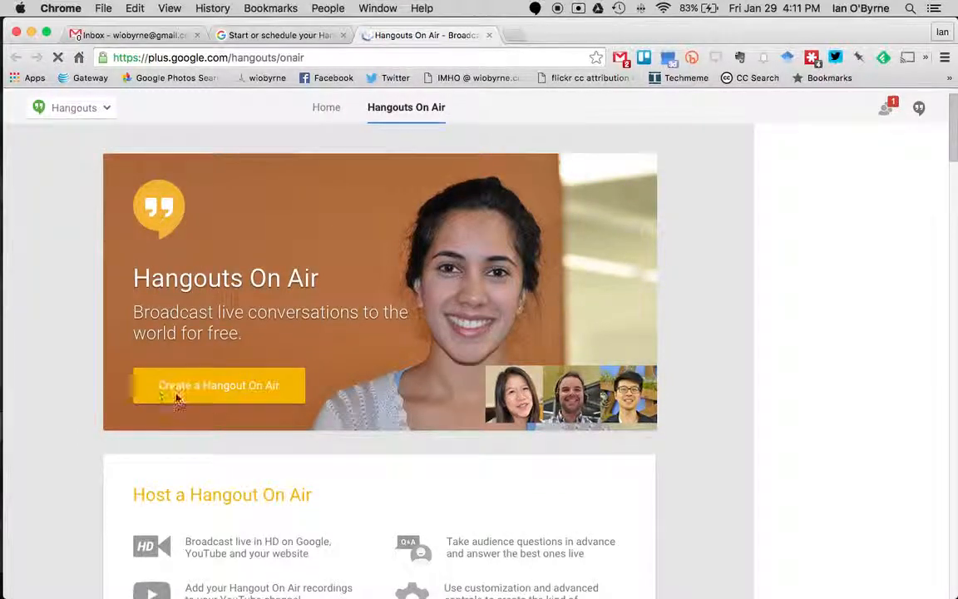
left_click(219, 385)
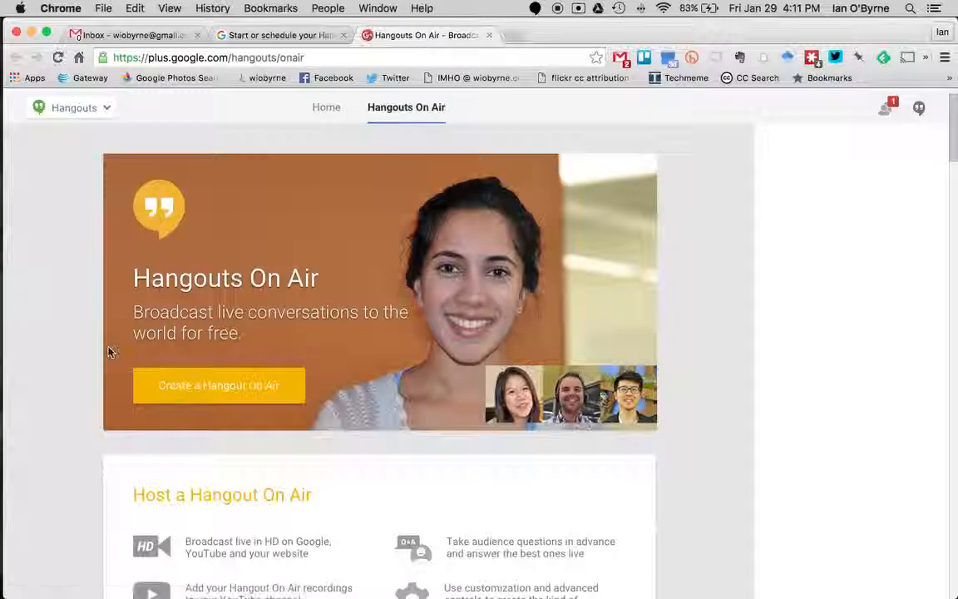
left_click(219, 384)
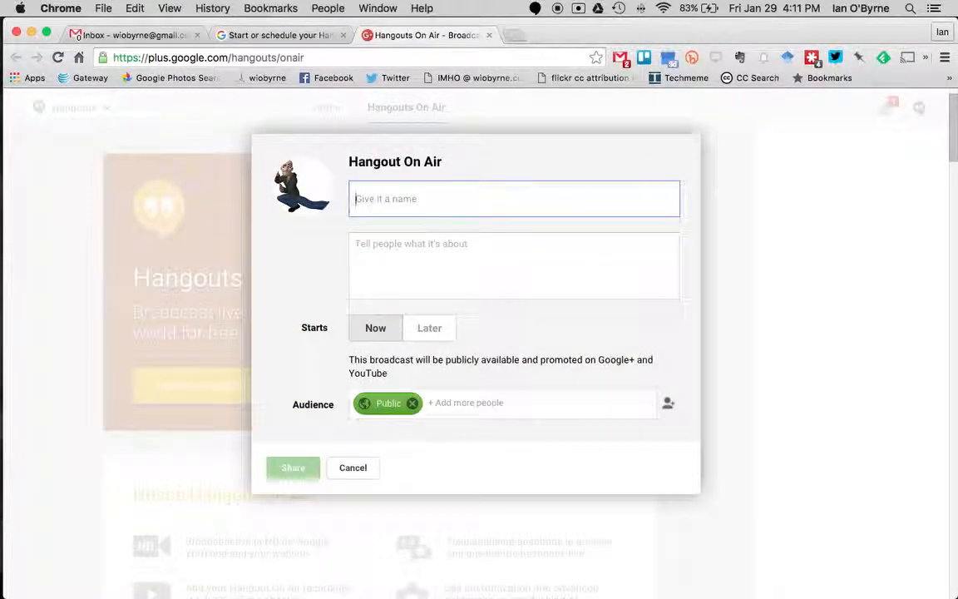
Name the broadcast 'Test Drive Hangout' with description 'LRA test drive'
type("Test Di")
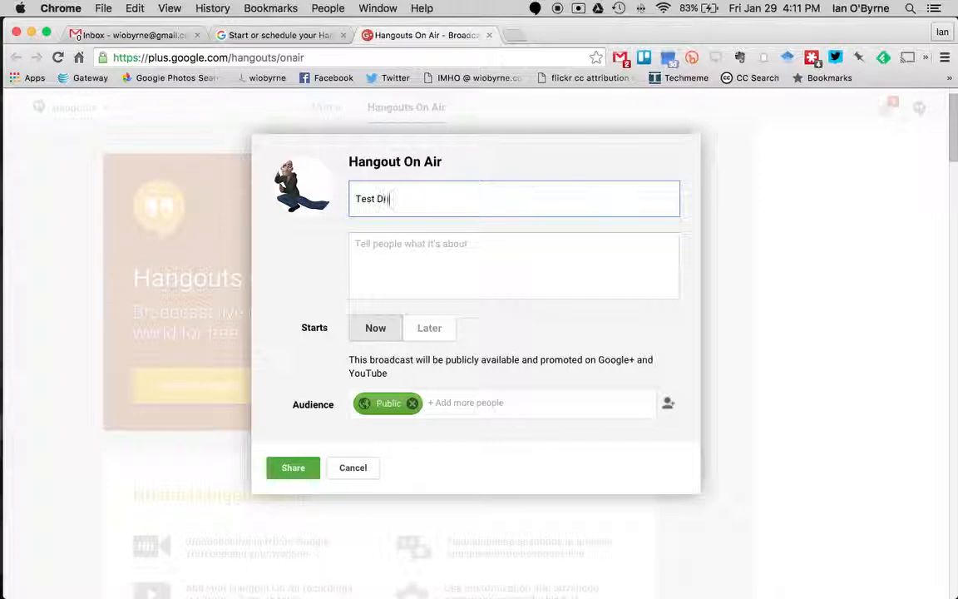
type("ve Hangout")
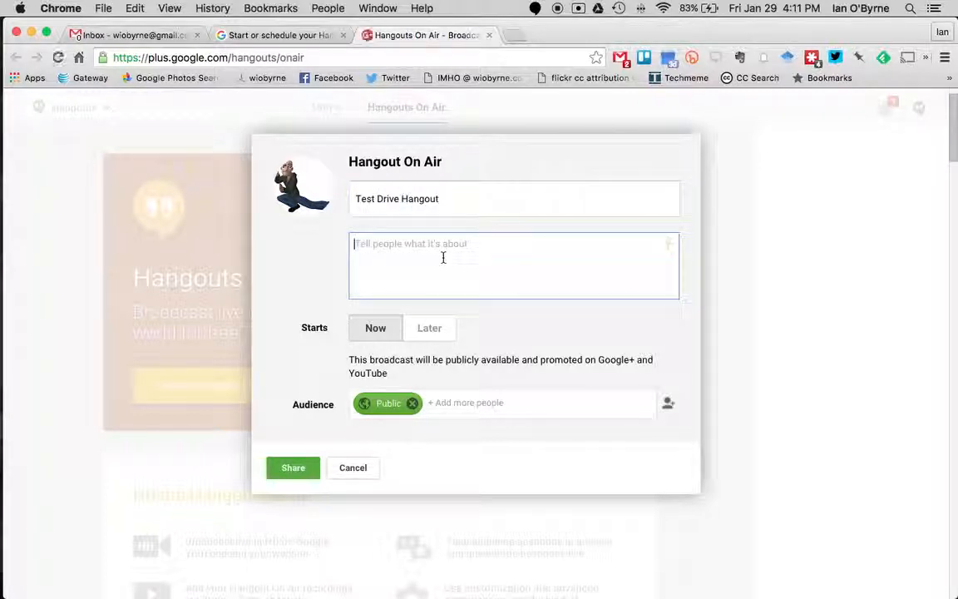
type("LRA")
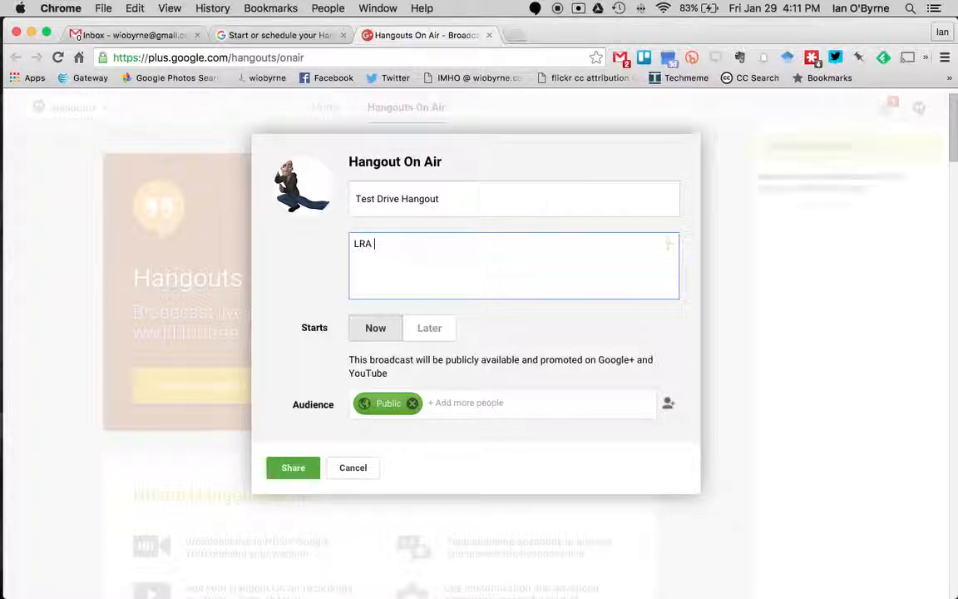
type("test")
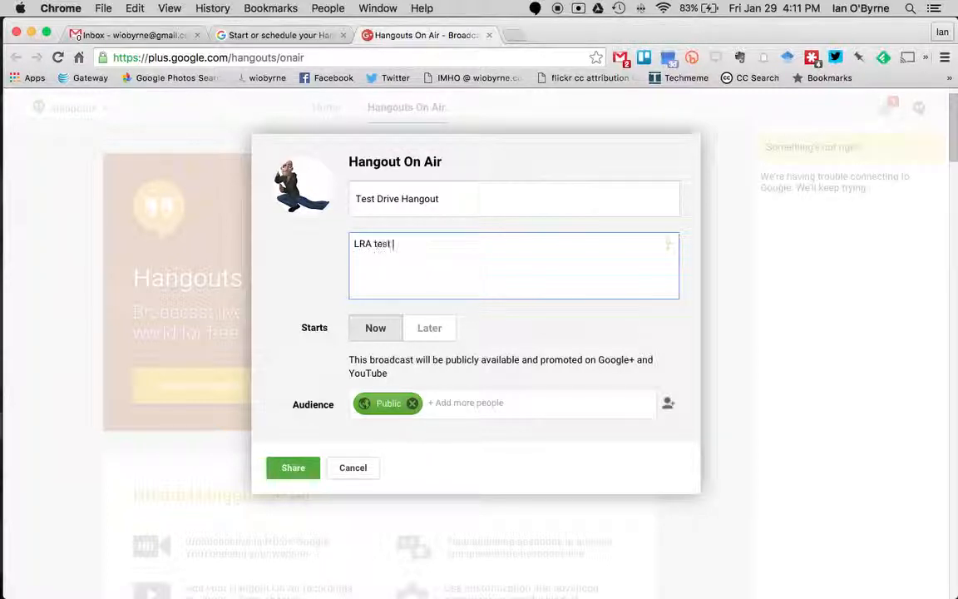
type("drive")
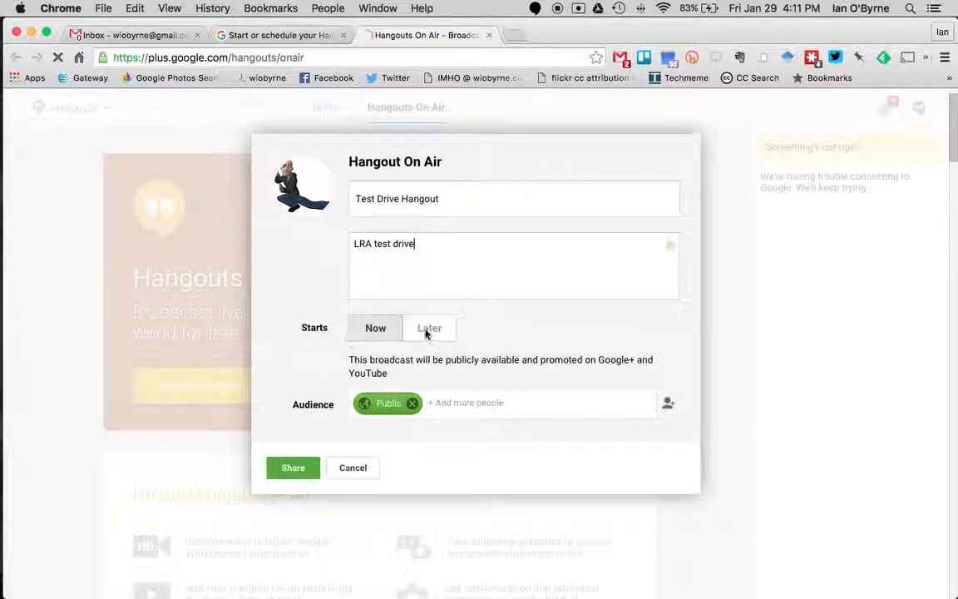
Set the broadcast to start Now and share it
left_click(428, 327)
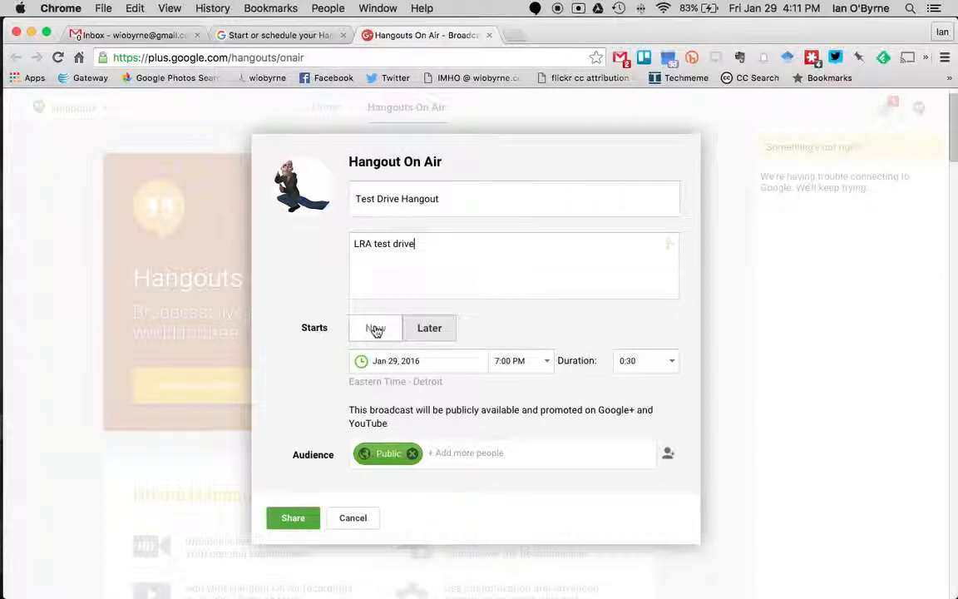
left_click(375, 328)
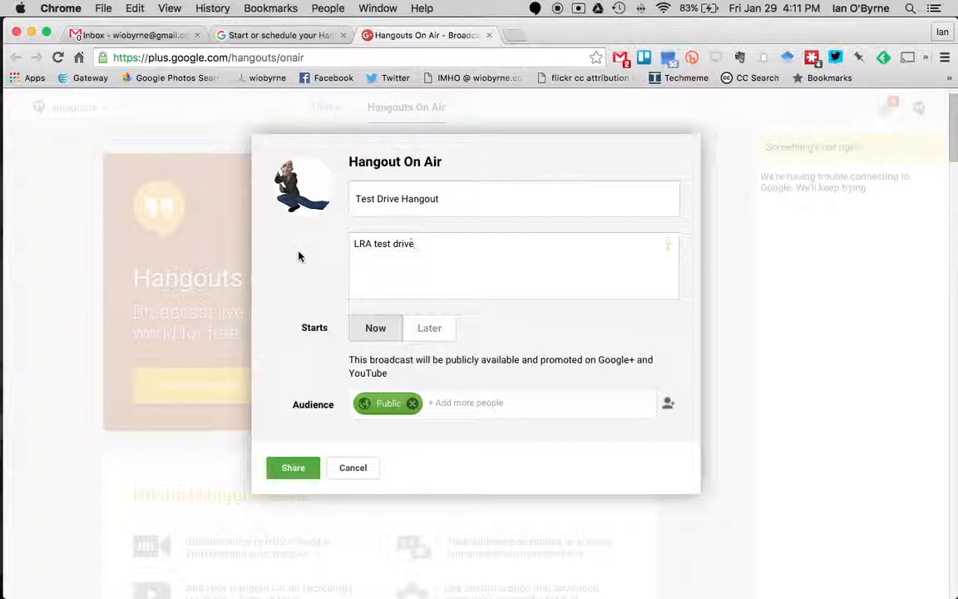
mouse_move(289, 434)
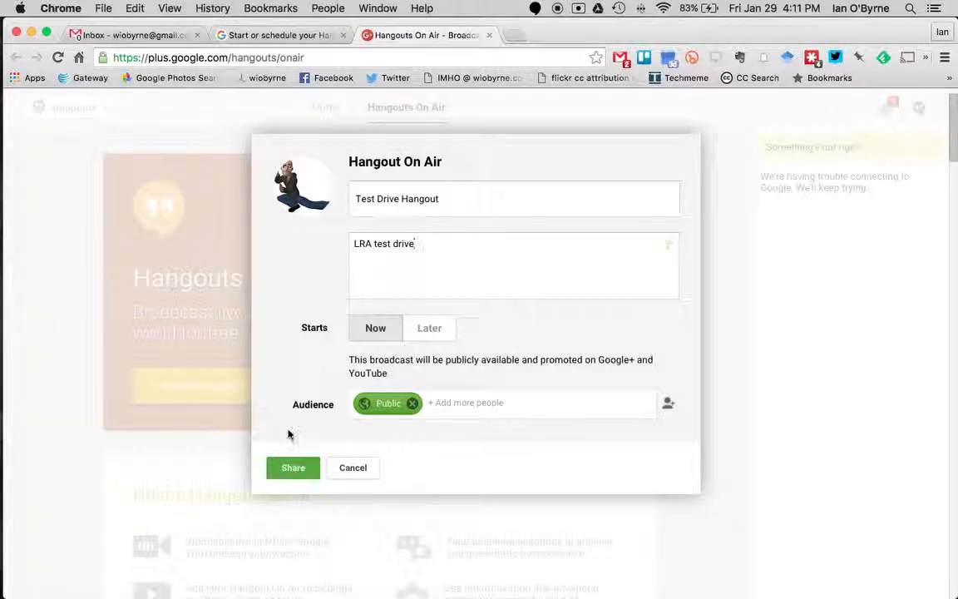
left_click(293, 468)
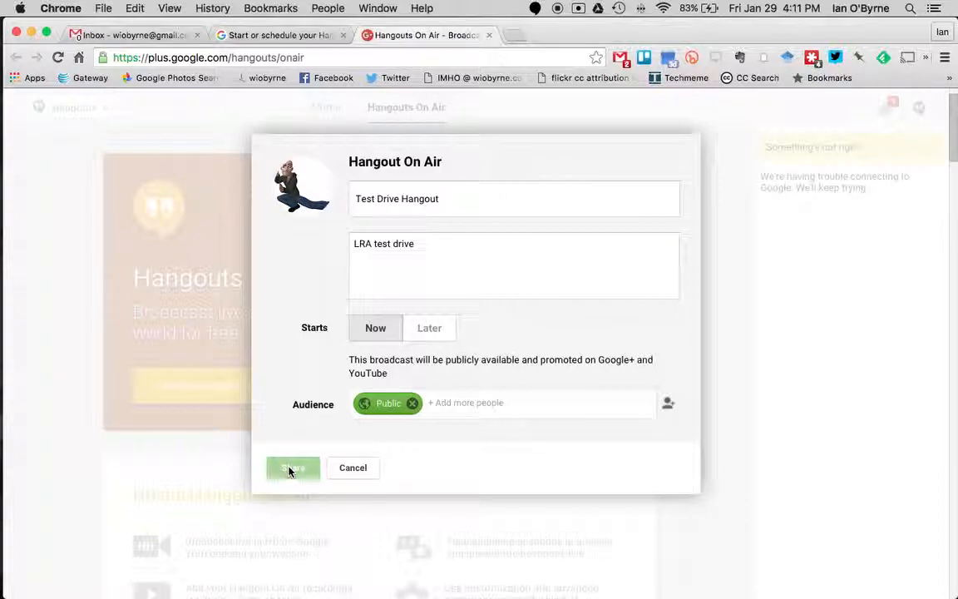
left_click(292, 467)
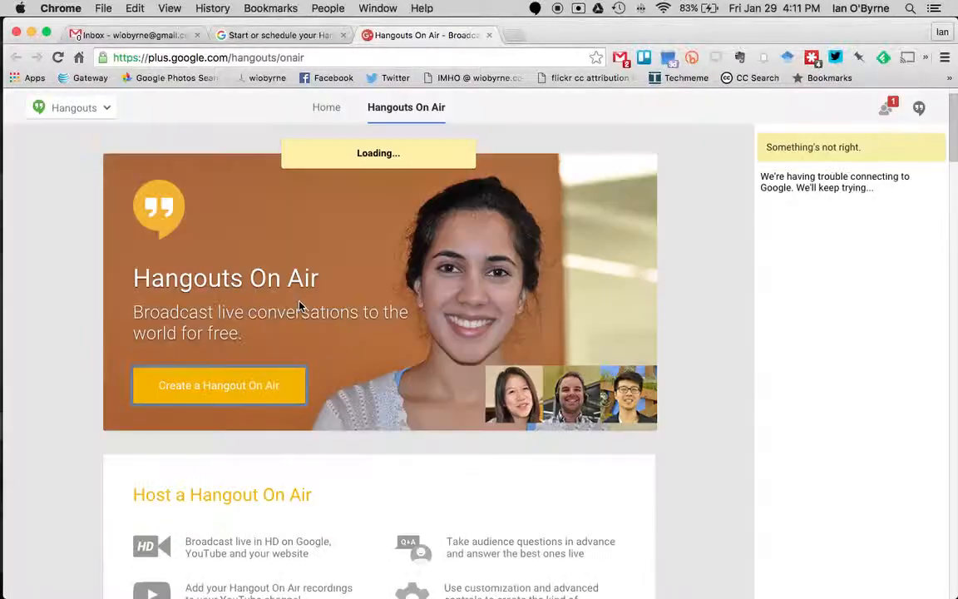
Load the Test Drive Hangout event page, a public broadcast today from 4:11 to 4:41 PM
left_click(219, 385)
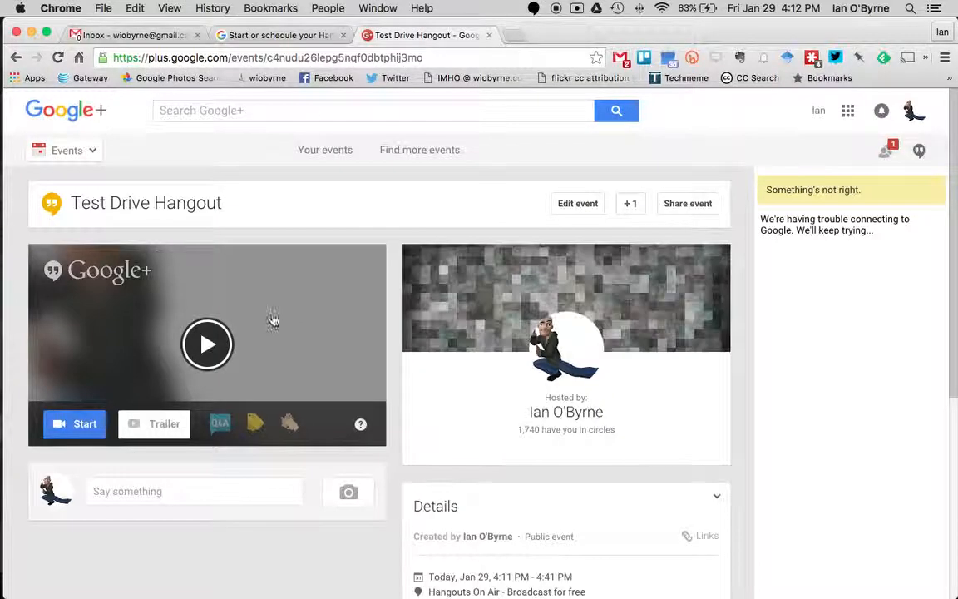
mouse_move(344, 339)
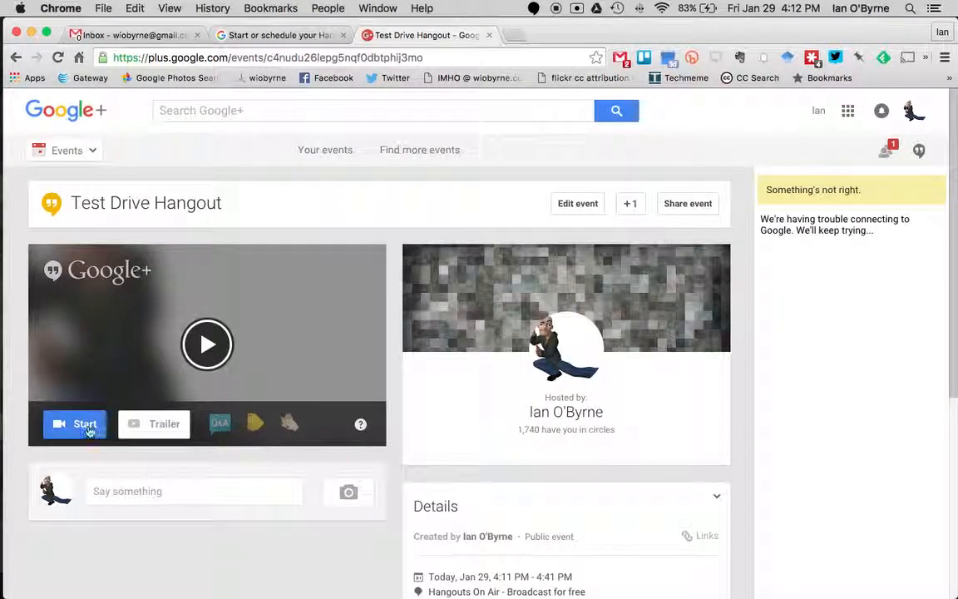
mouse_move(84, 424)
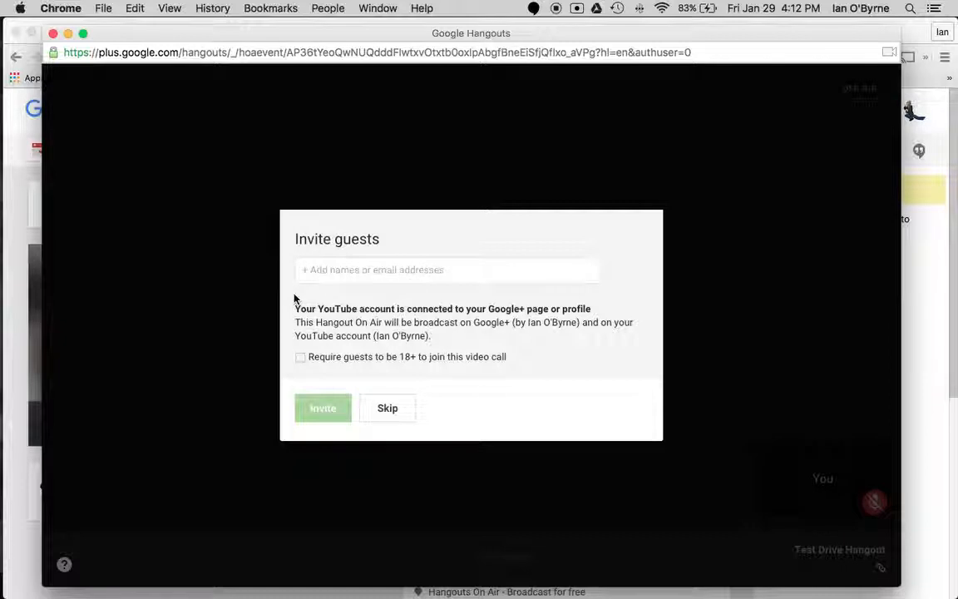
mouse_move(403, 291)
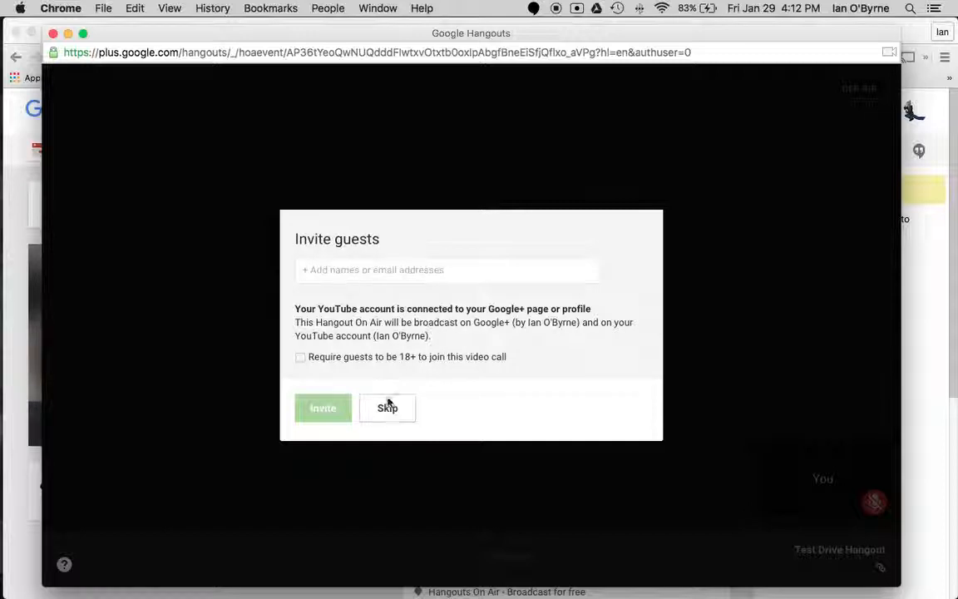
Skip the Invite guests dialog without adding anyone
left_click(386, 407)
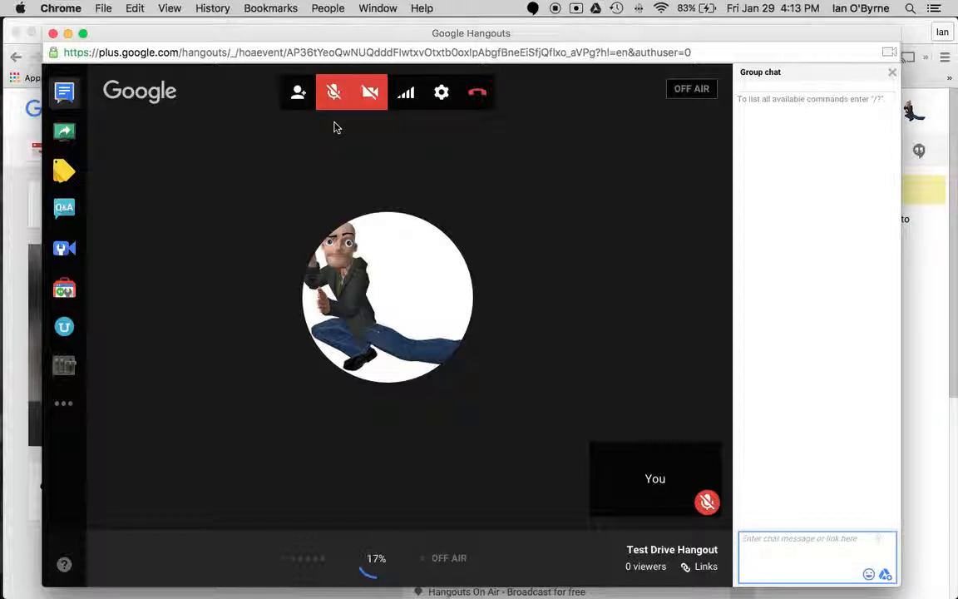
mouse_move(256, 194)
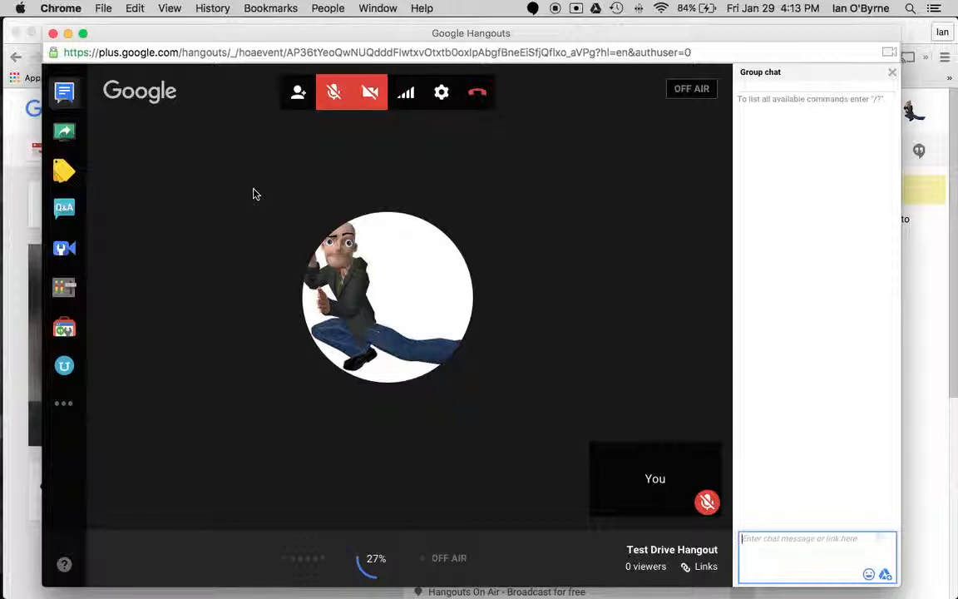
mouse_move(258, 84)
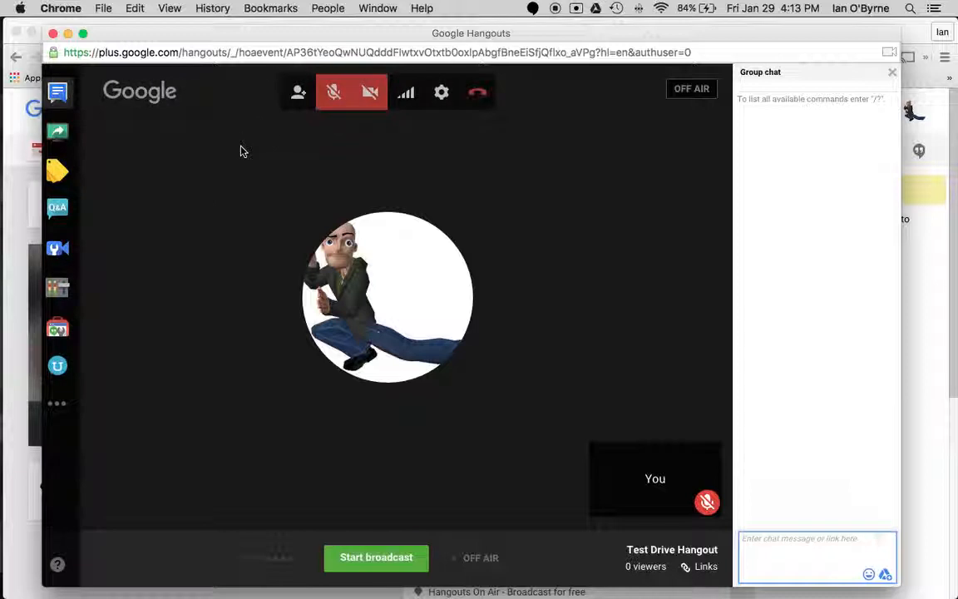
Let the hangout window finish loading until Start broadcast is available
left_click(298, 92)
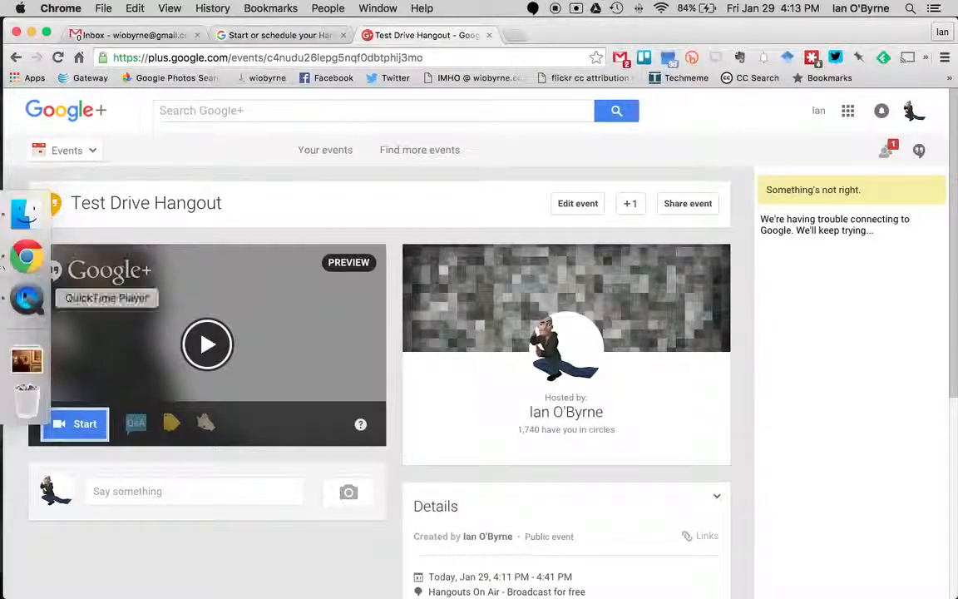
Open the invite panel, enter 'katie,' and then clear it
right_click(28, 256)
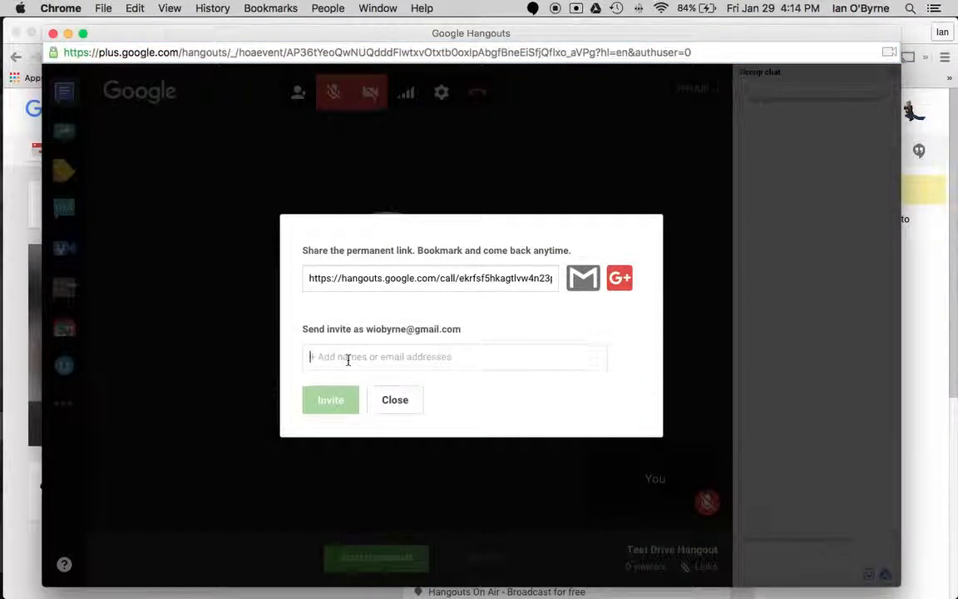
type("katie,")
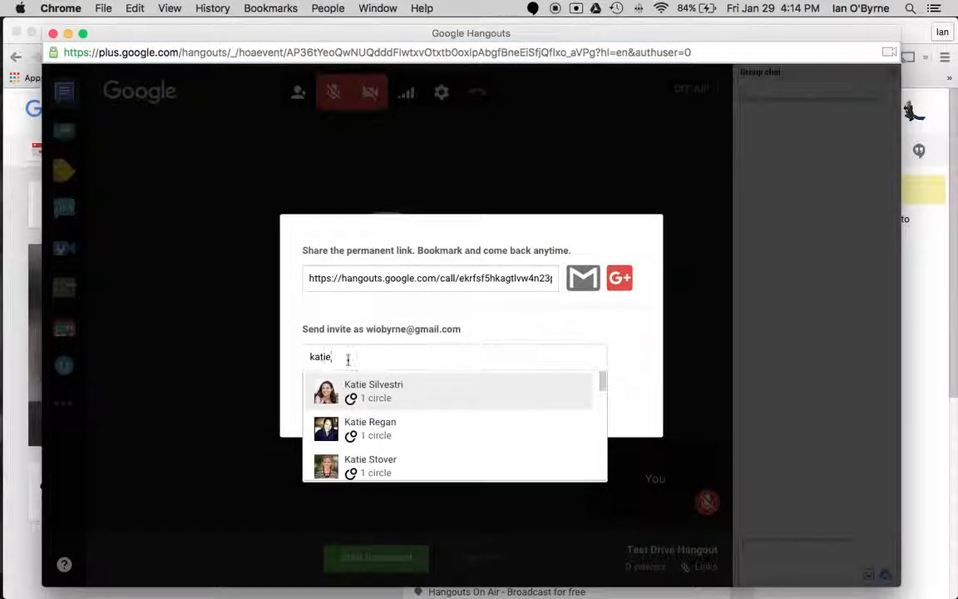
key("backspace")
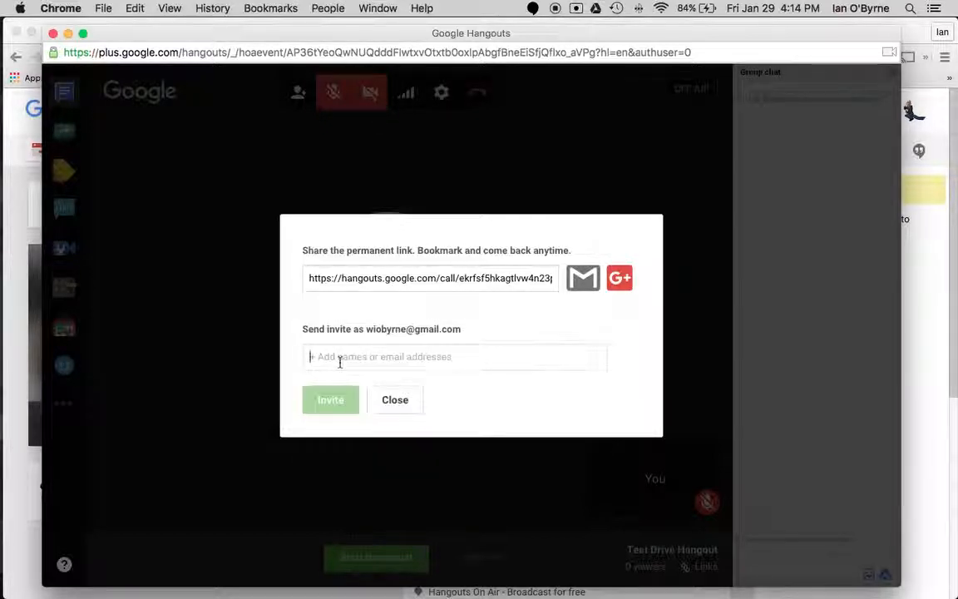
mouse_move(400, 356)
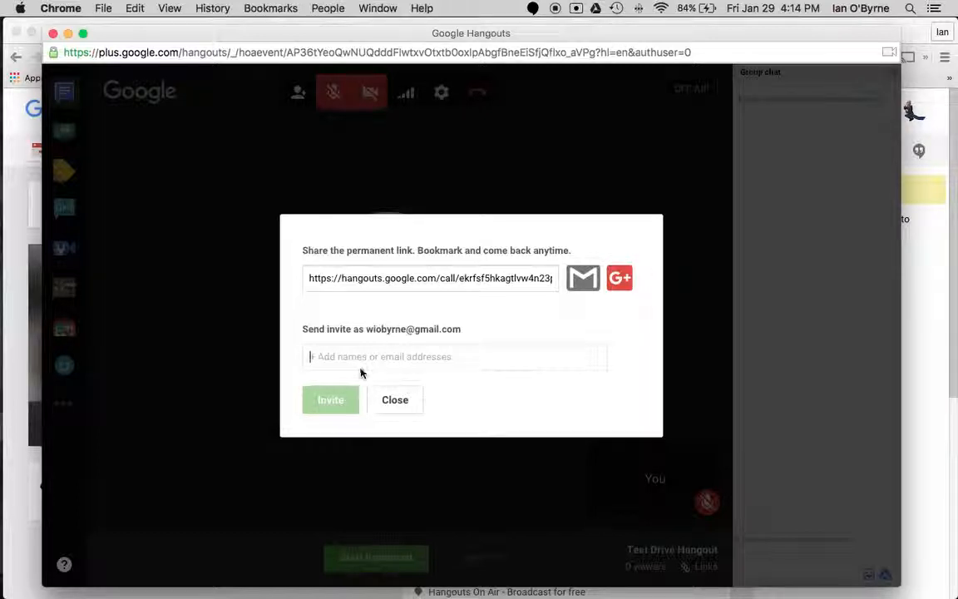
mouse_move(394, 400)
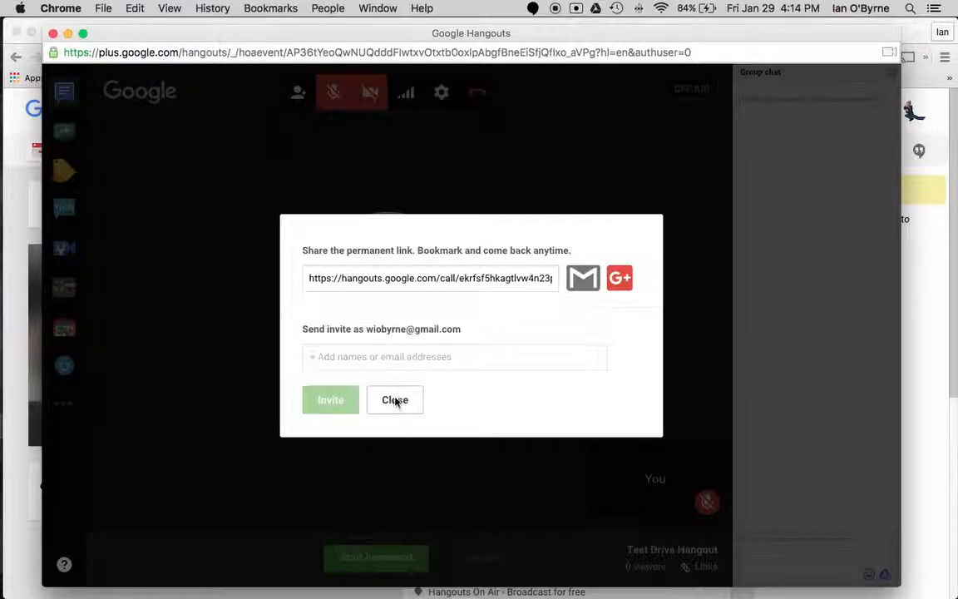
Close the invitation panel, leaving the hangout off air with no guests
left_click(394, 400)
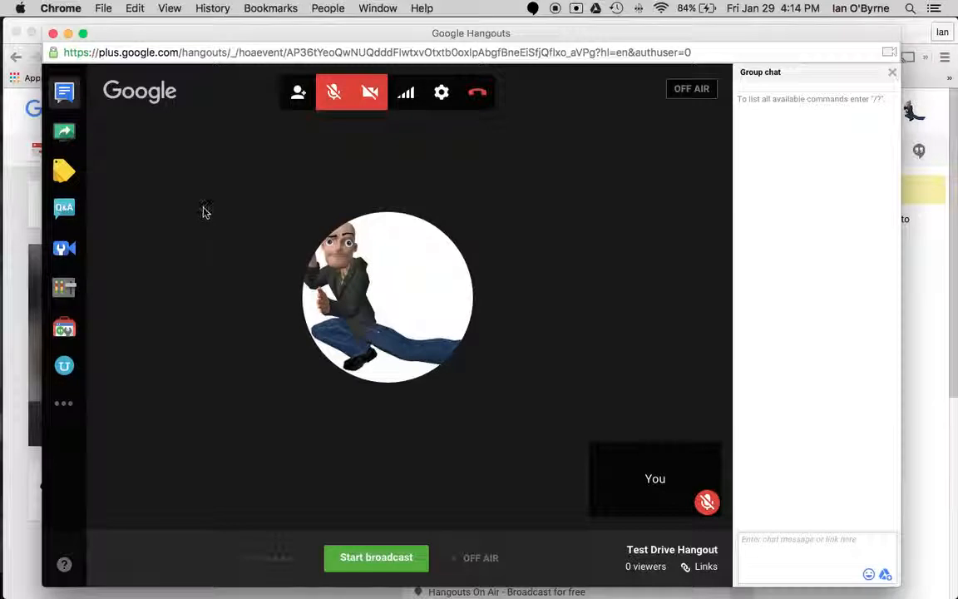
mouse_move(226, 378)
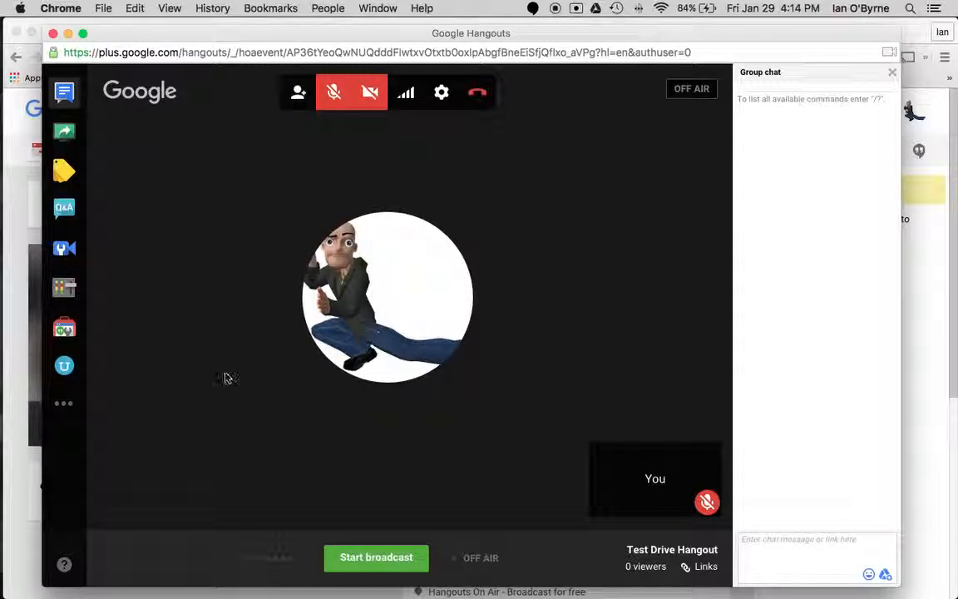
mouse_move(224, 266)
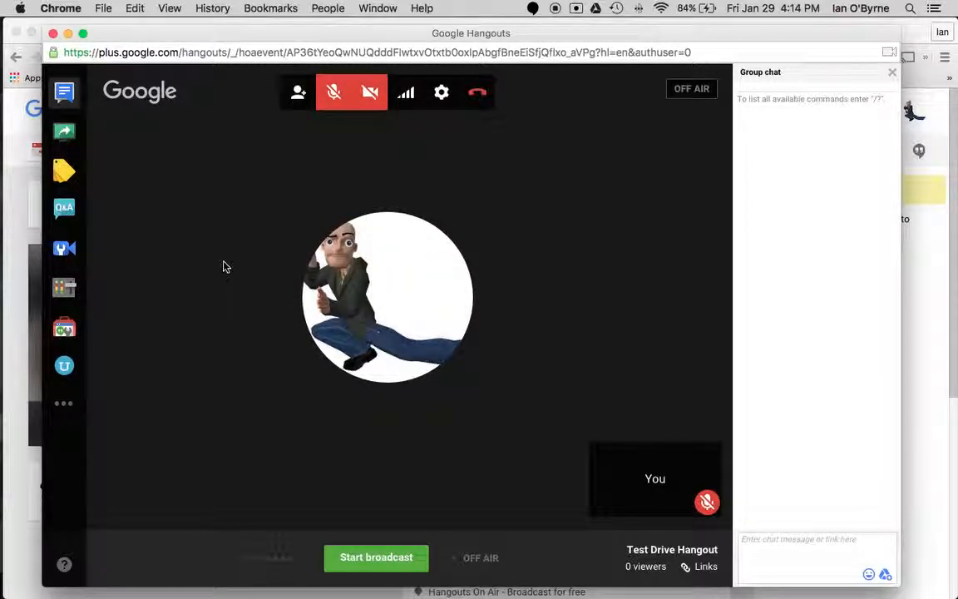
mouse_move(378, 329)
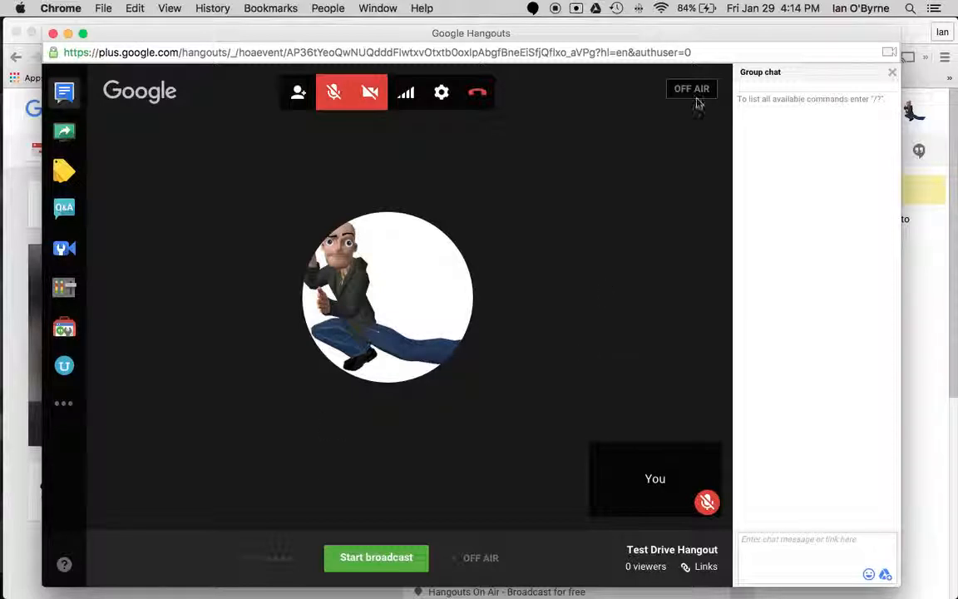
mouse_move(672, 154)
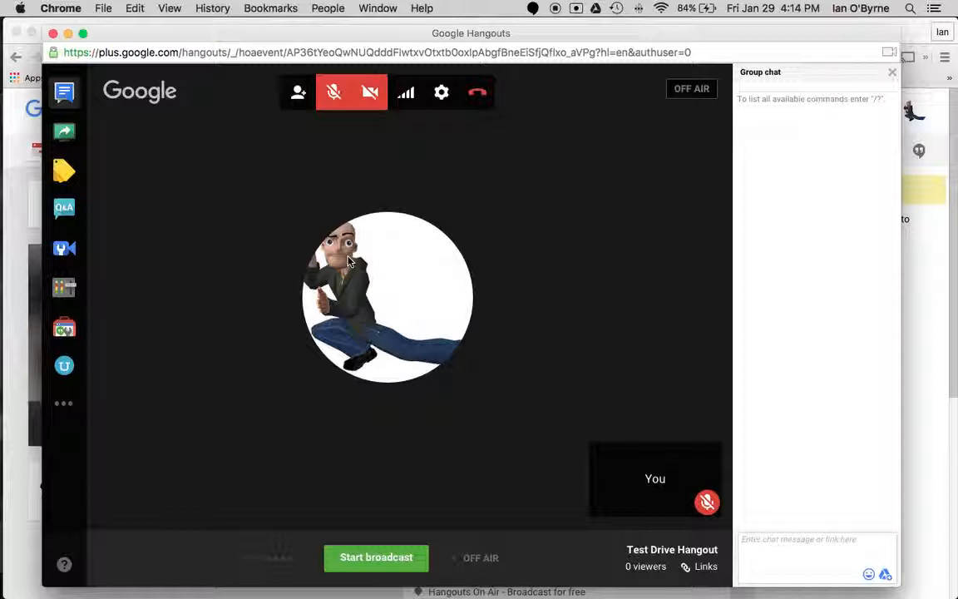
mouse_move(231, 258)
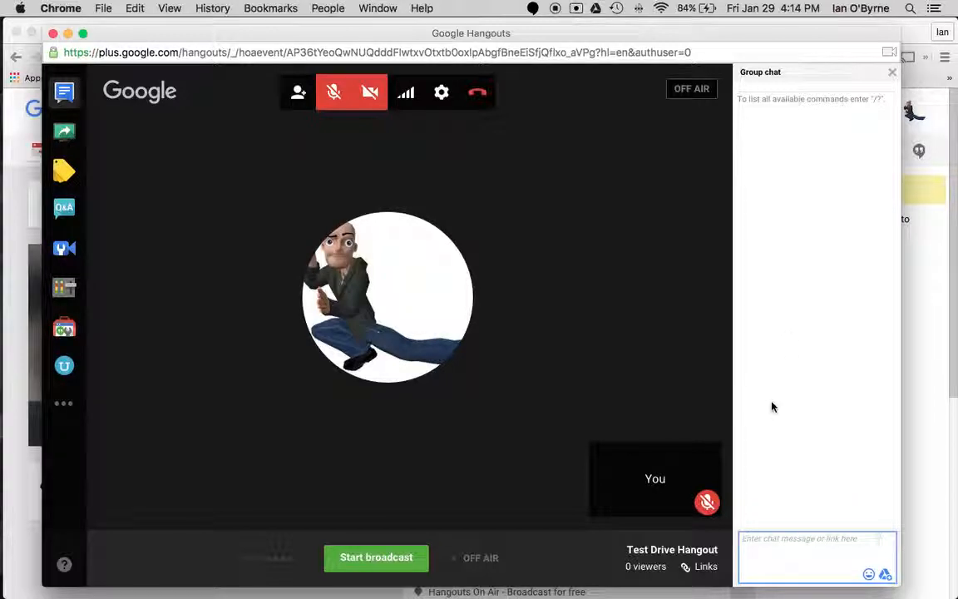
mouse_move(793, 345)
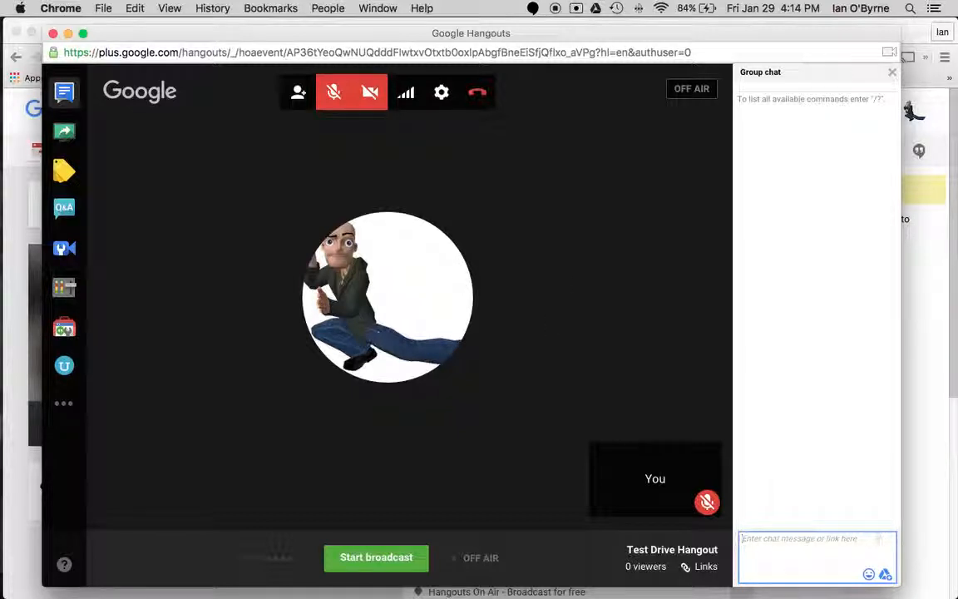
mouse_move(707, 459)
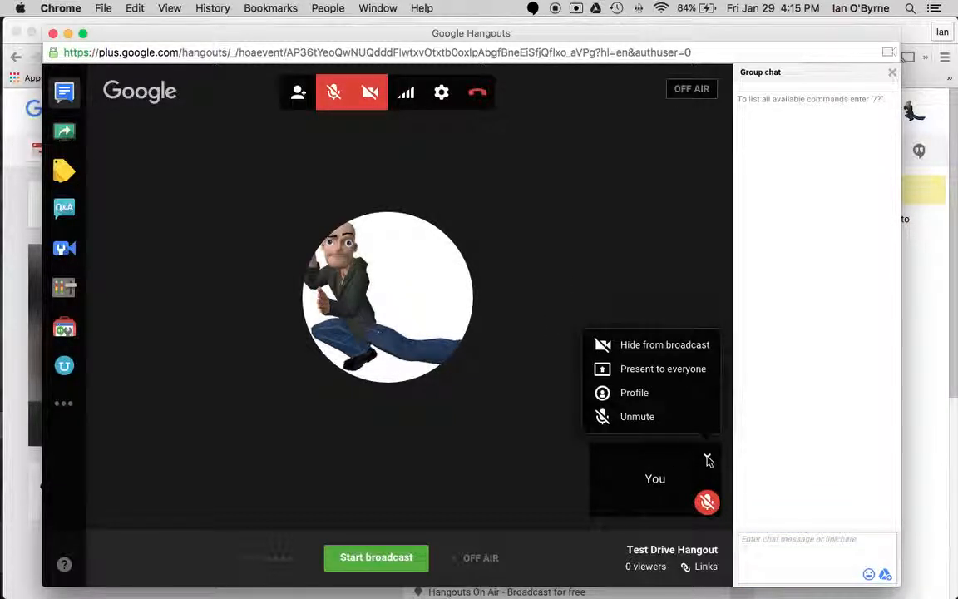
mouse_move(633, 392)
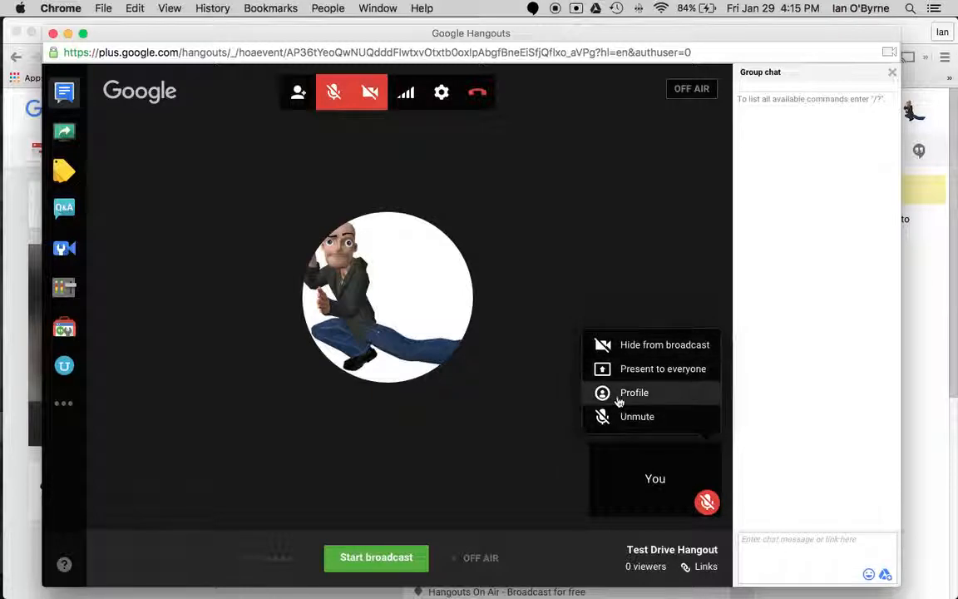
left_click(532, 342)
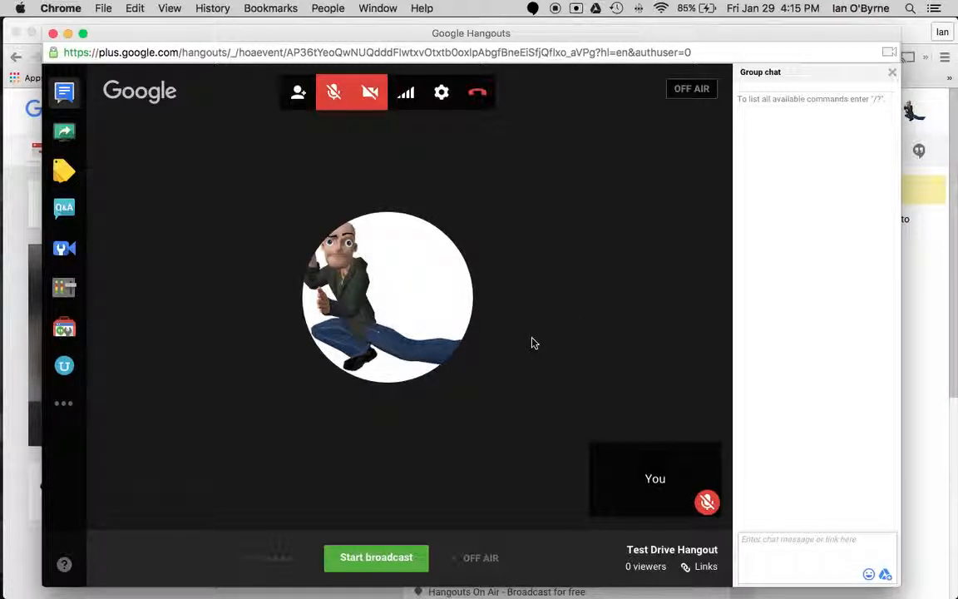
mouse_move(243, 295)
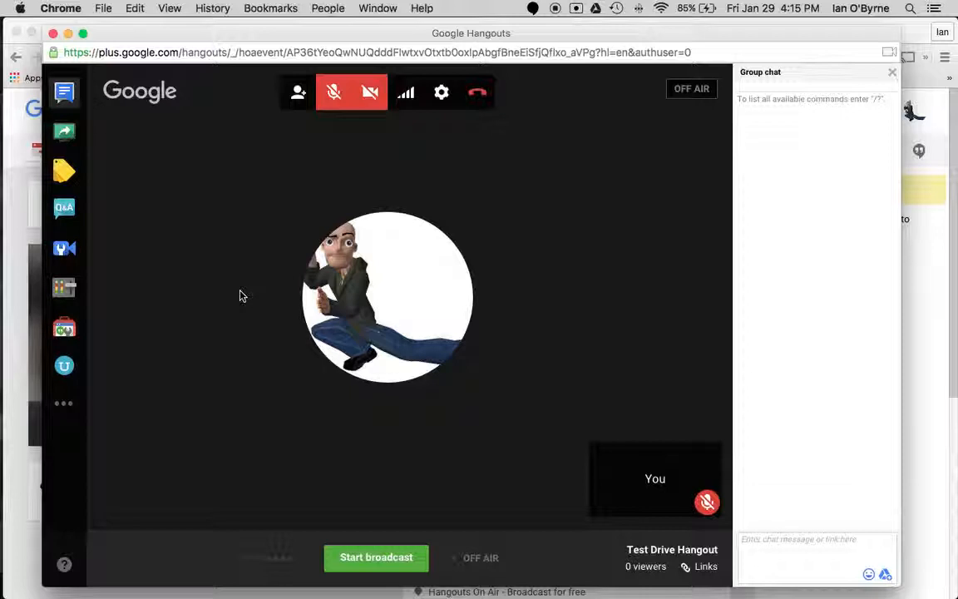
mouse_move(141, 170)
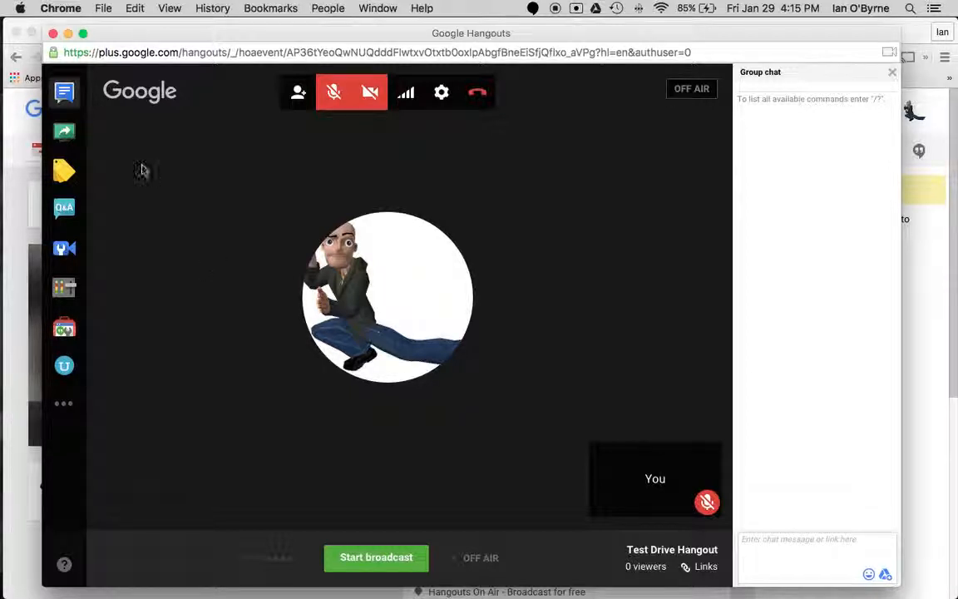
mouse_move(91, 333)
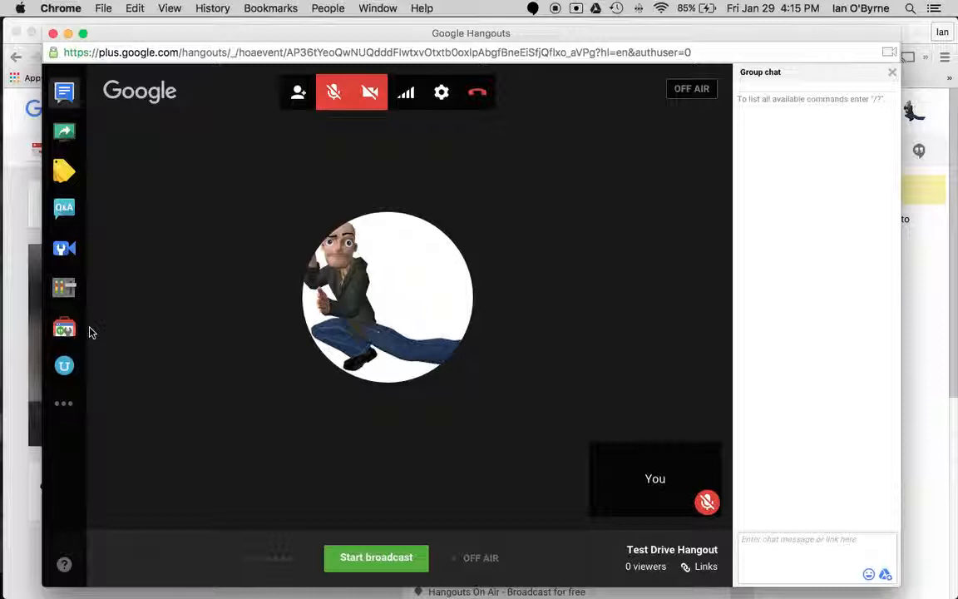
mouse_move(653, 467)
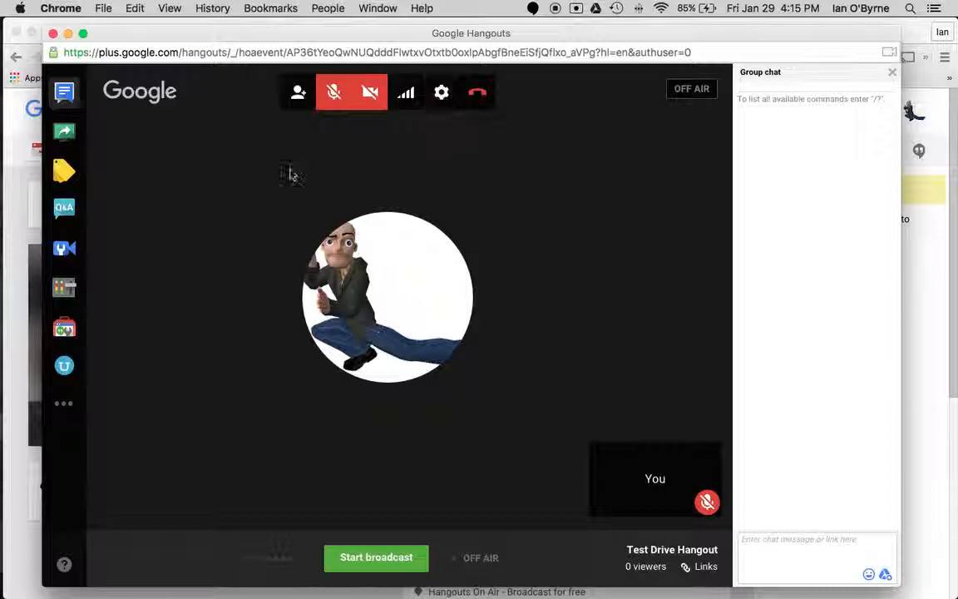
mouse_move(332, 92)
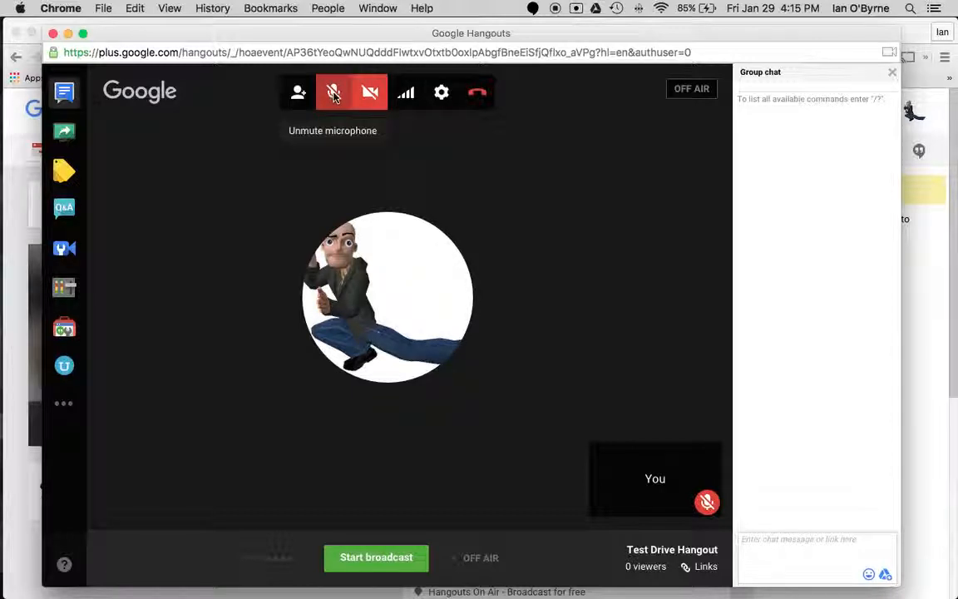
mouse_move(369, 92)
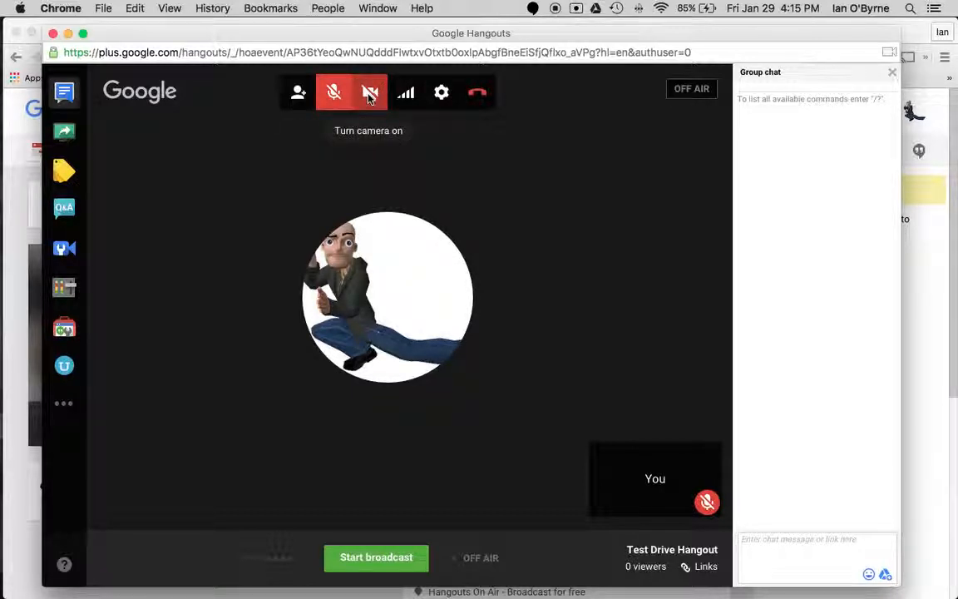
mouse_move(406, 92)
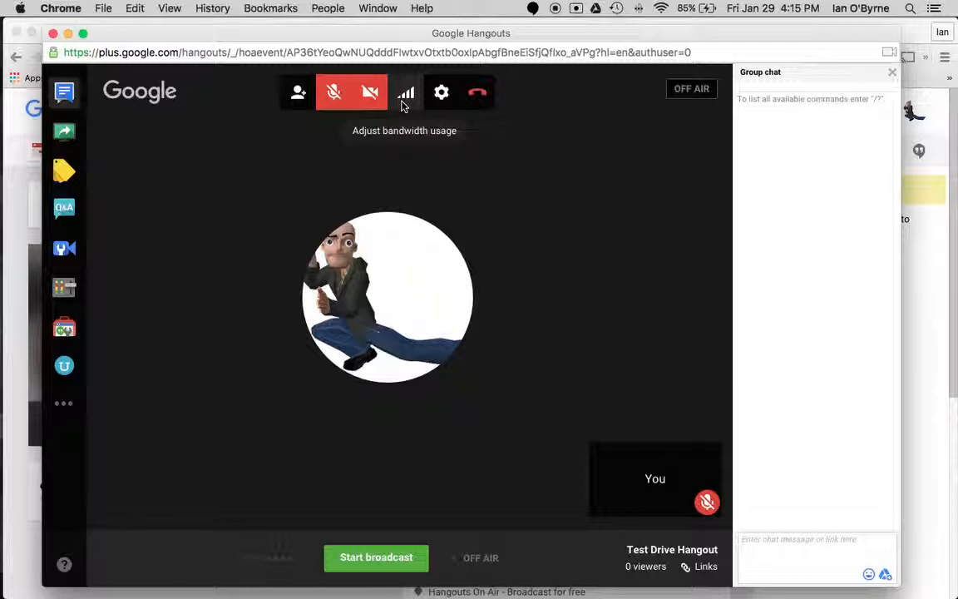
mouse_move(440, 92)
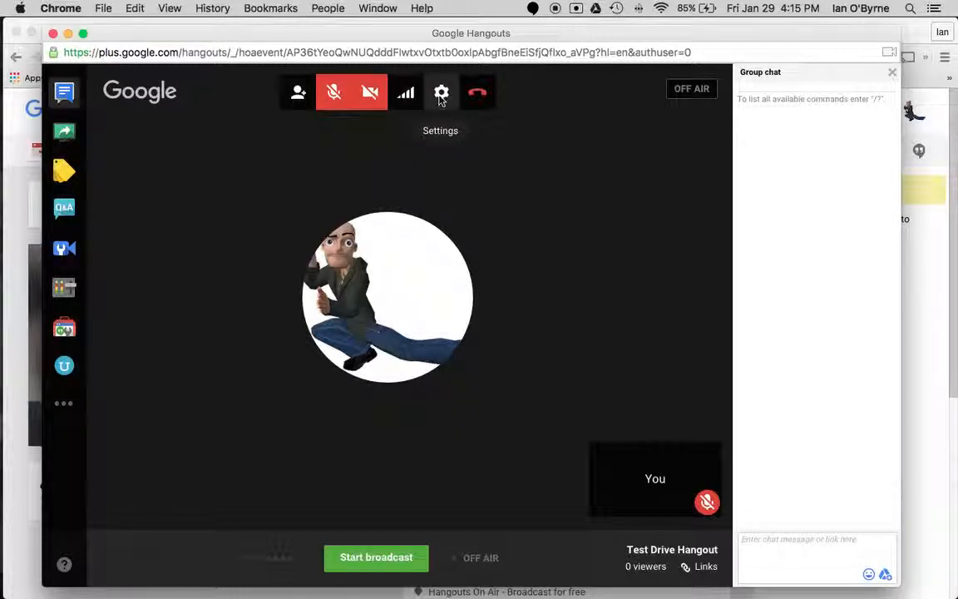
left_click(441, 92)
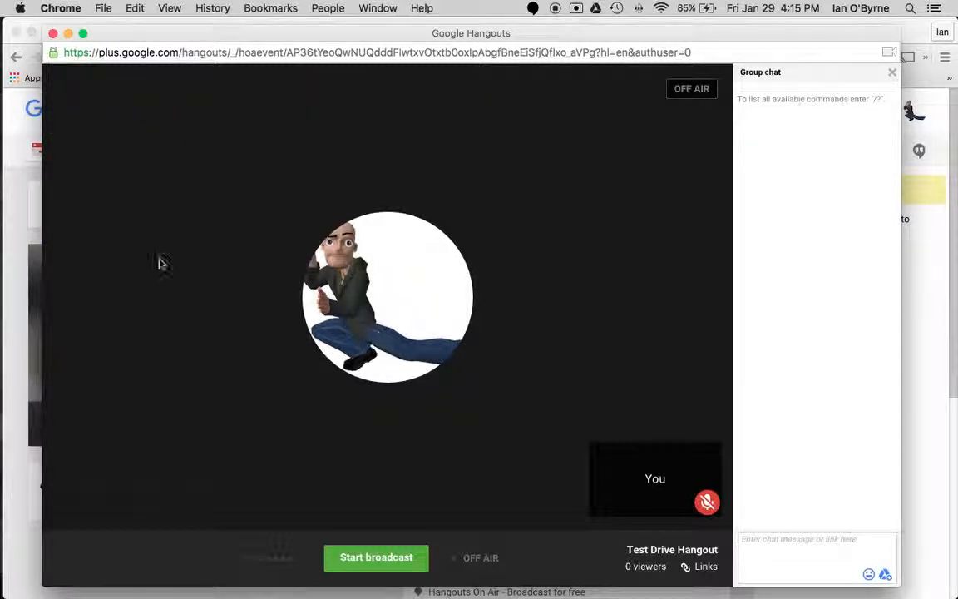
mouse_move(140, 207)
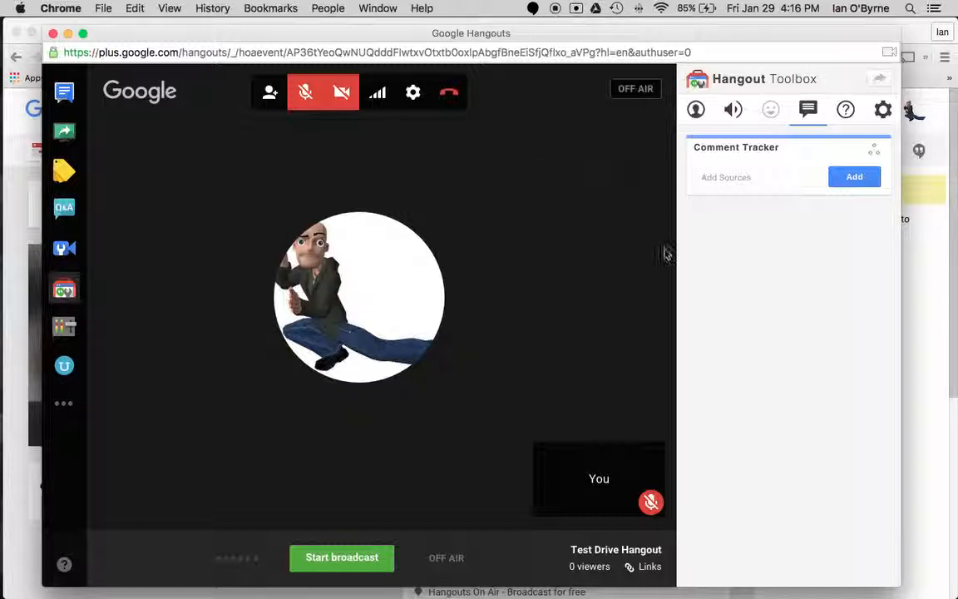
mouse_move(523, 158)
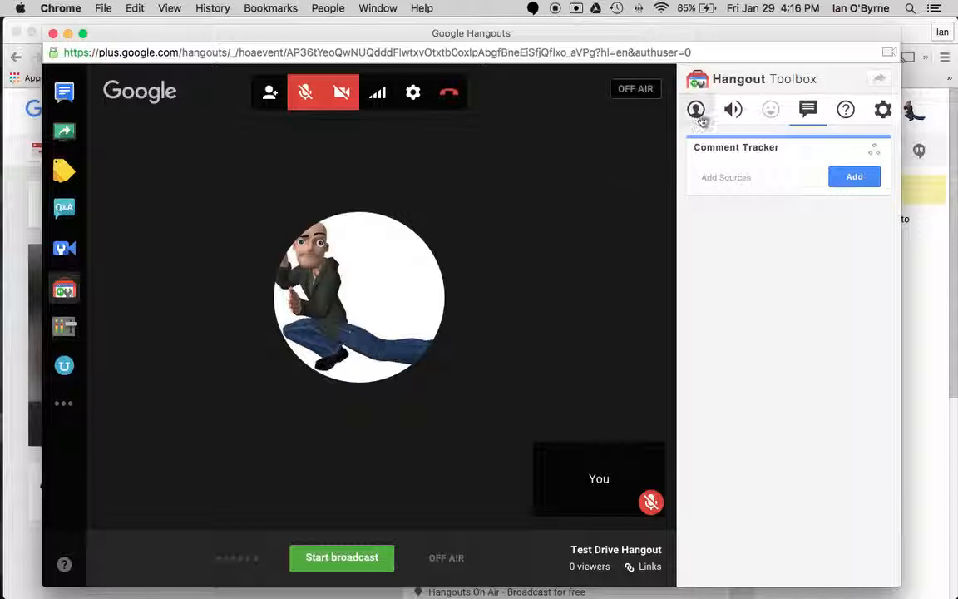
left_click(695, 108)
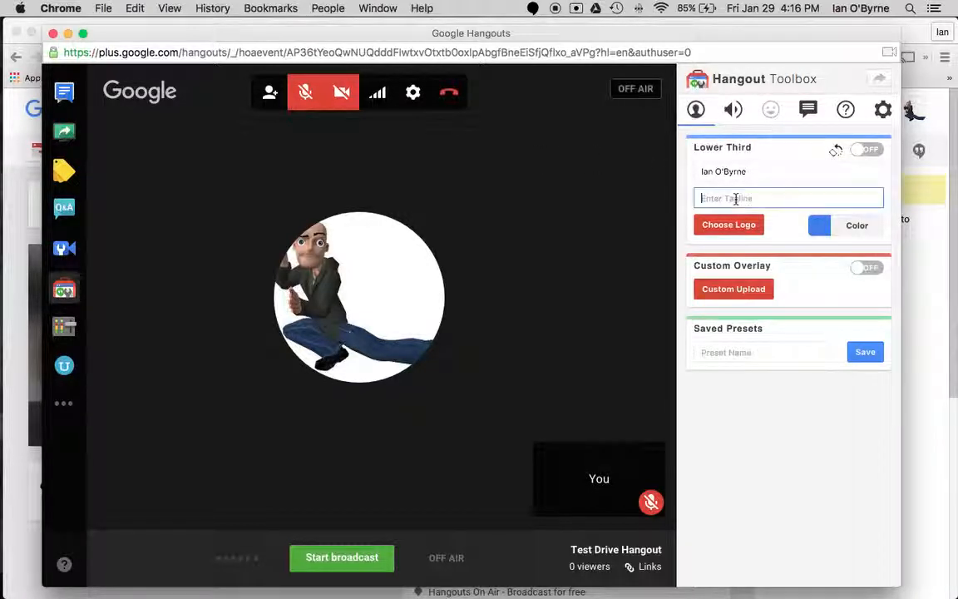
type("@wio")
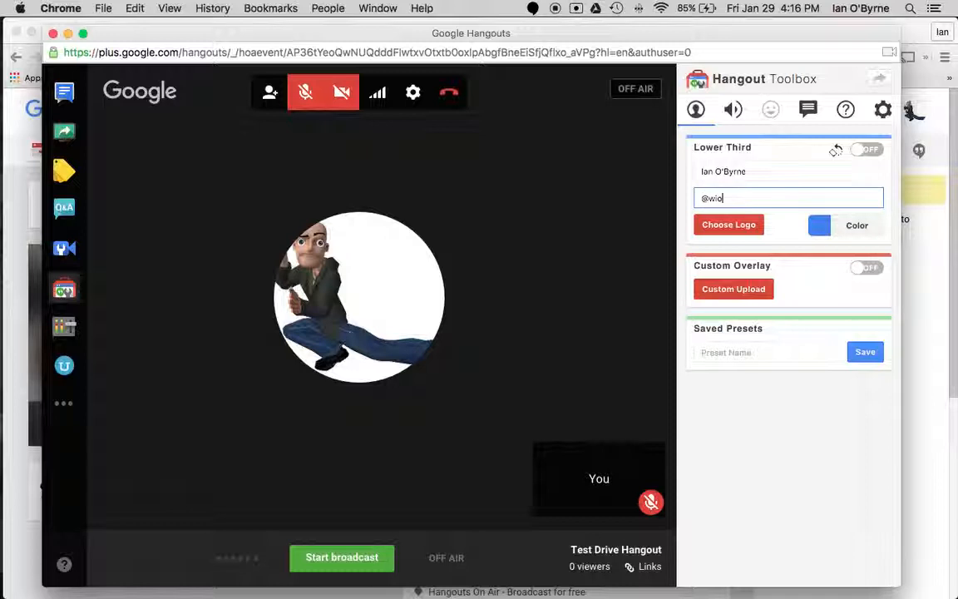
left_click(867, 150)
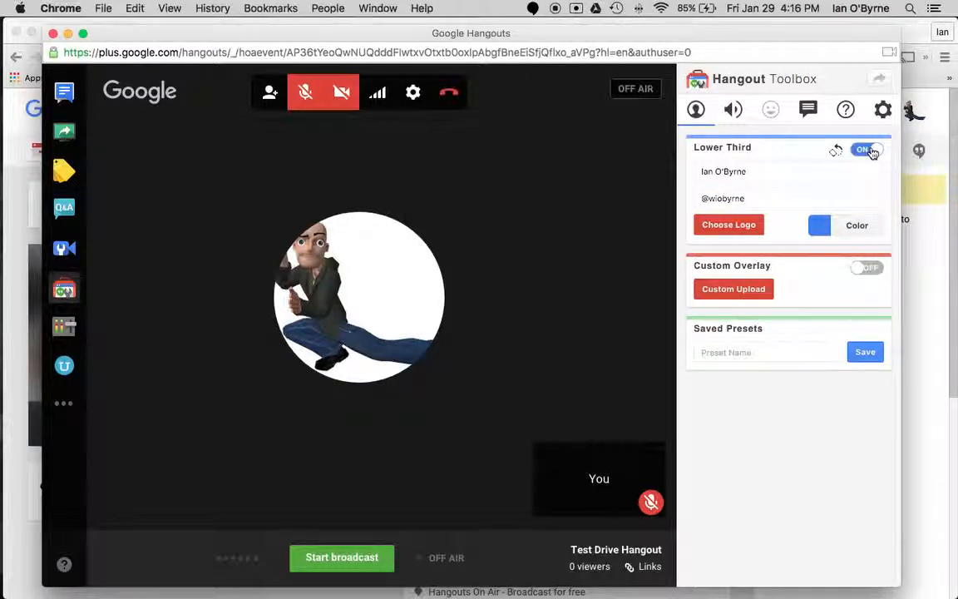
left_click(865, 151)
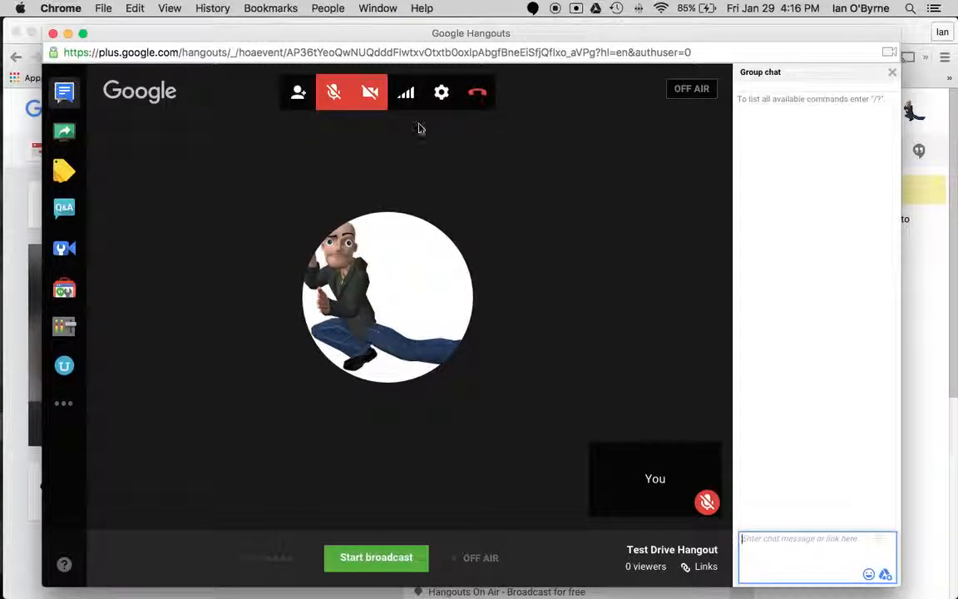
mouse_move(269, 223)
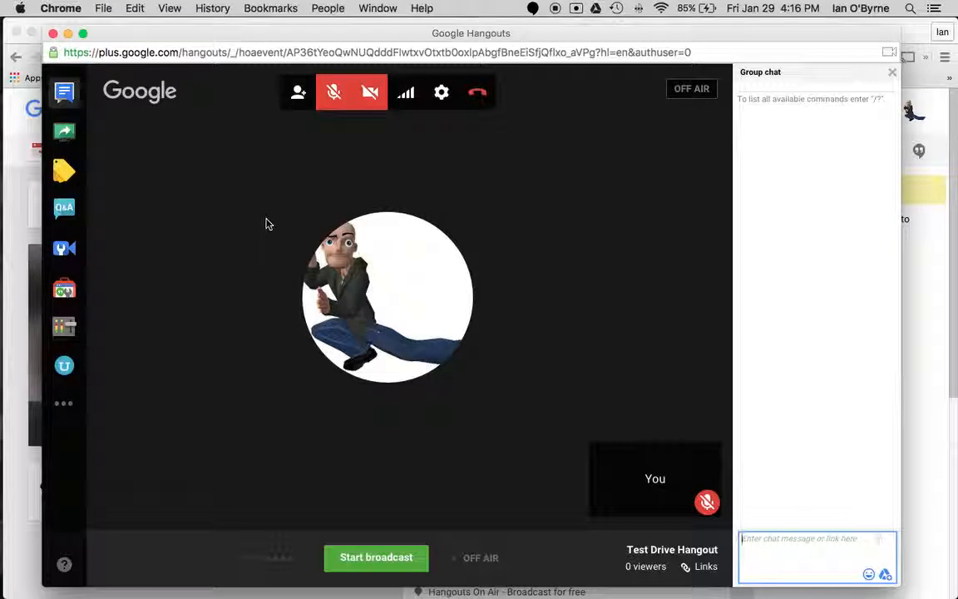
mouse_move(393, 149)
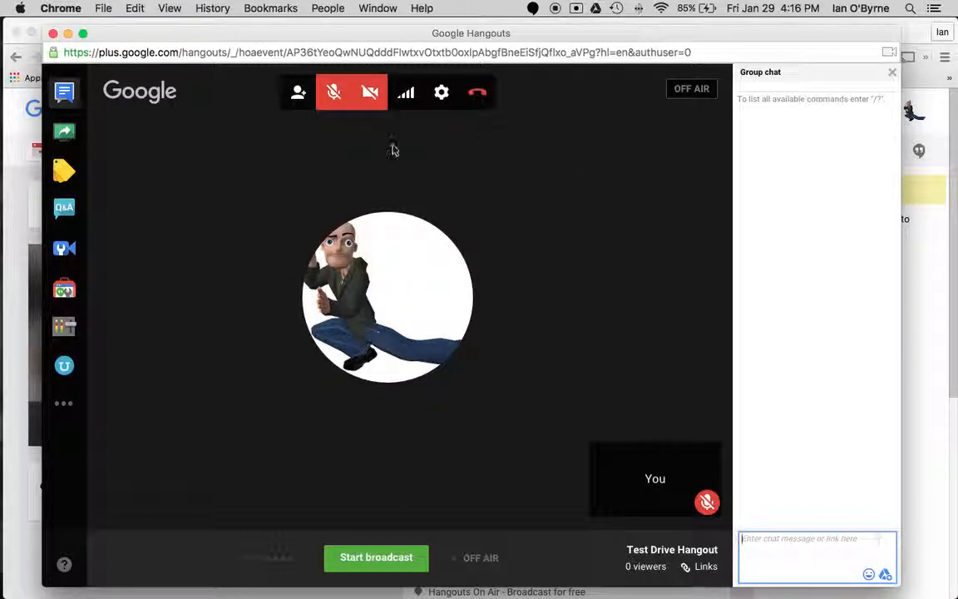
mouse_move(456, 151)
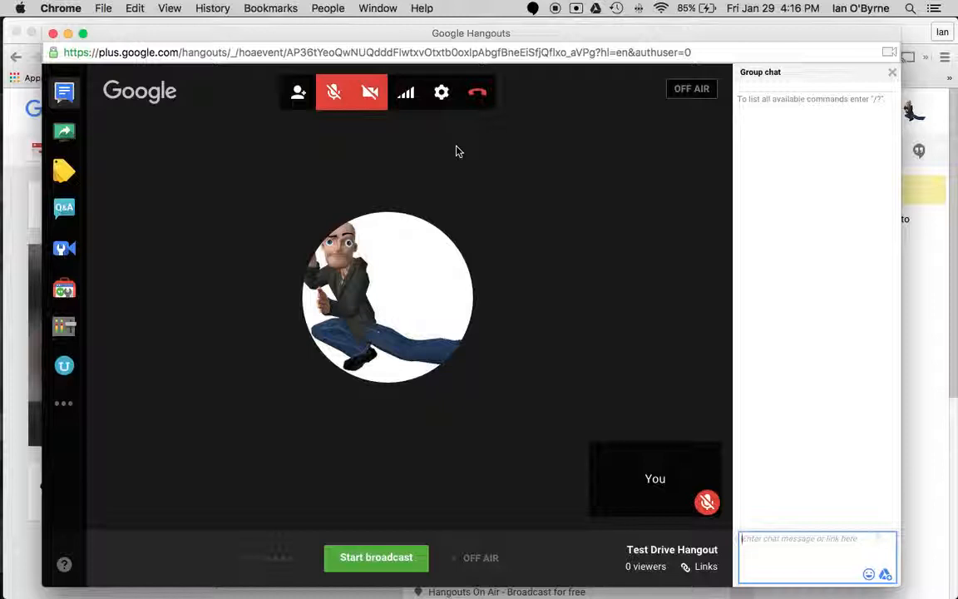
mouse_move(275, 207)
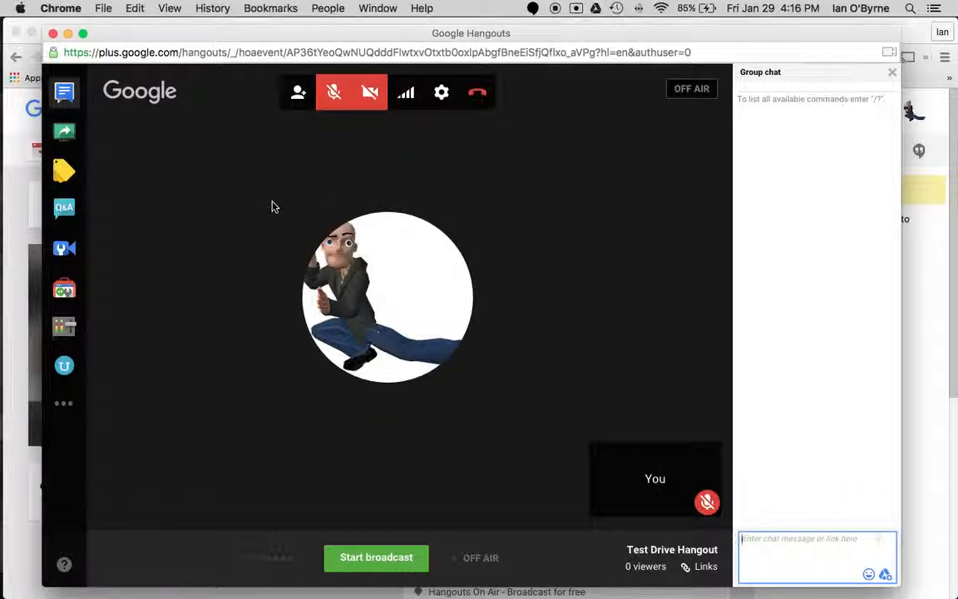
mouse_move(239, 324)
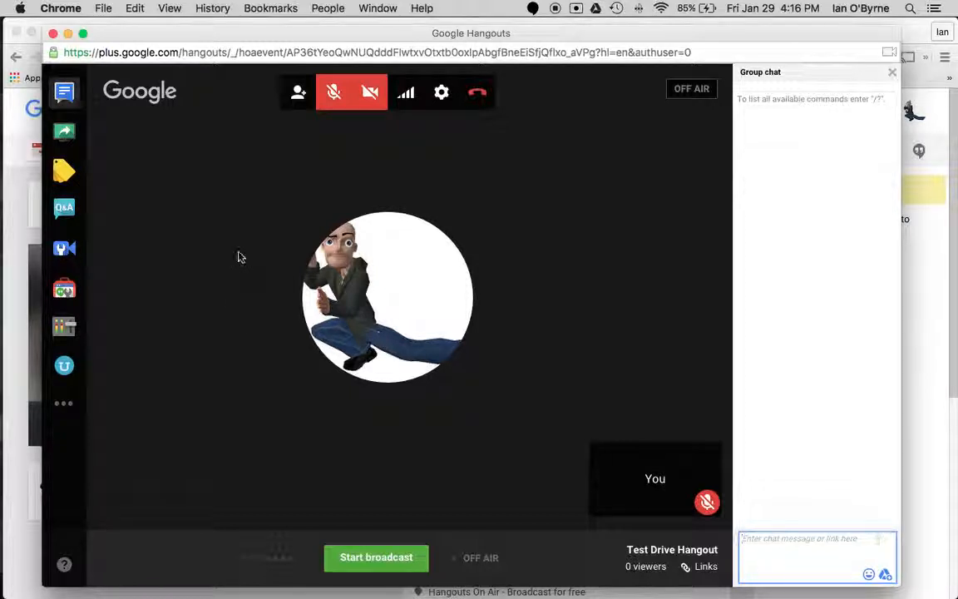
mouse_move(369, 92)
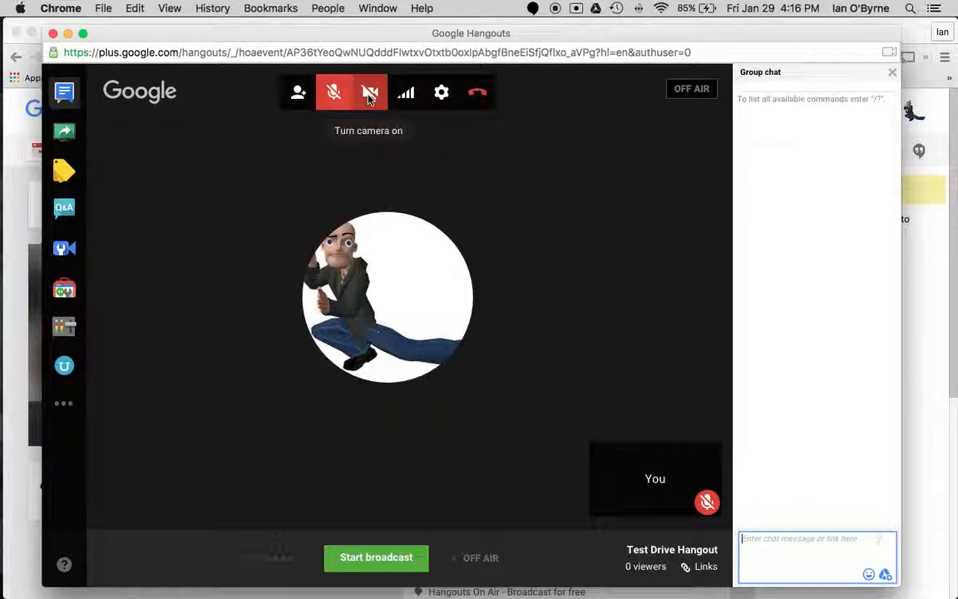
mouse_move(255, 199)
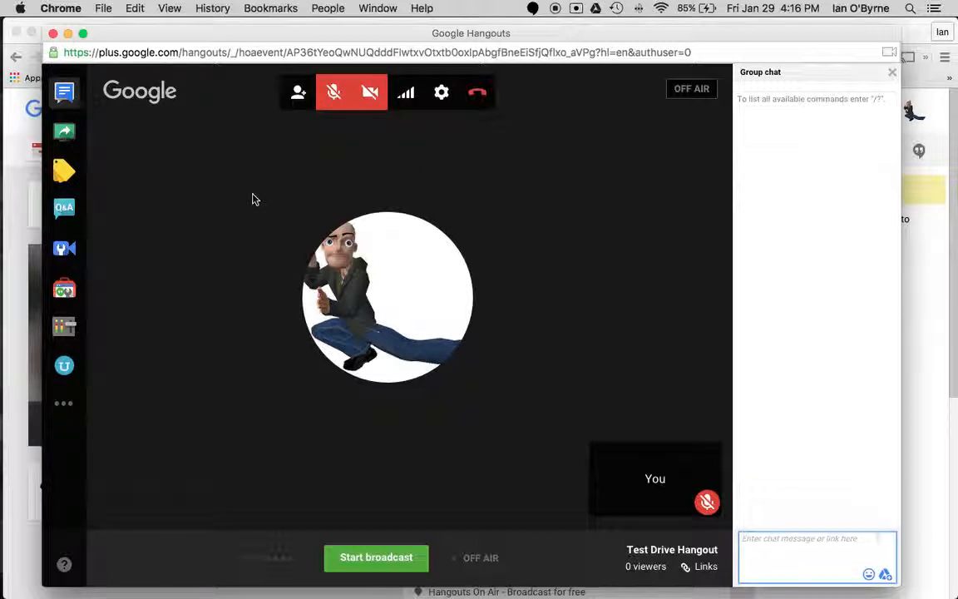
mouse_move(219, 200)
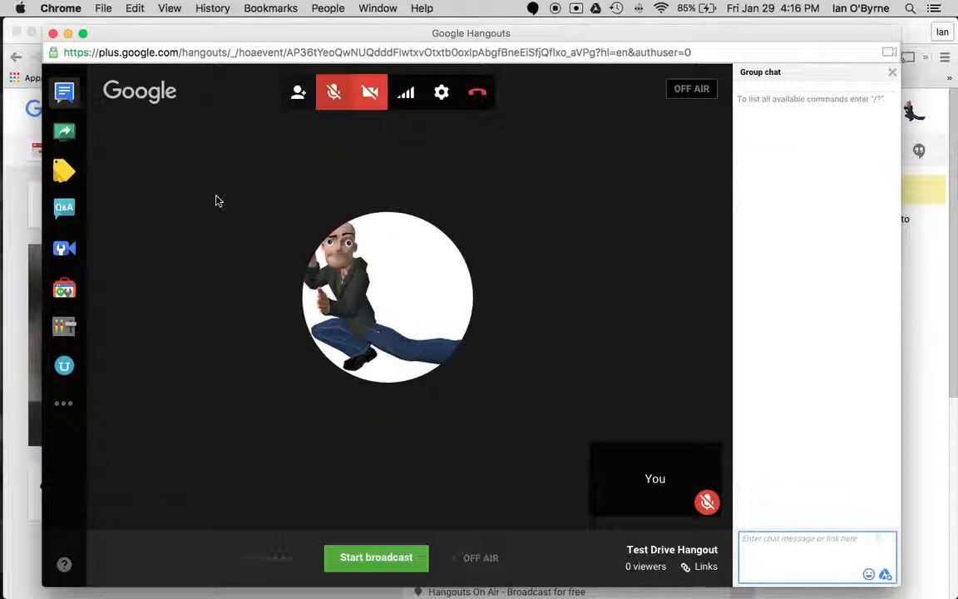
mouse_move(204, 239)
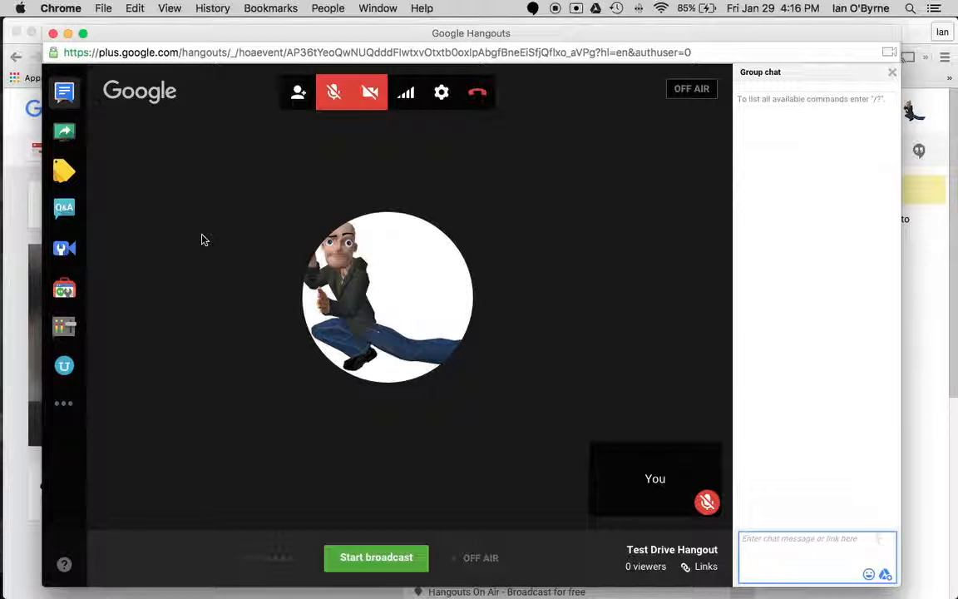
mouse_move(306, 133)
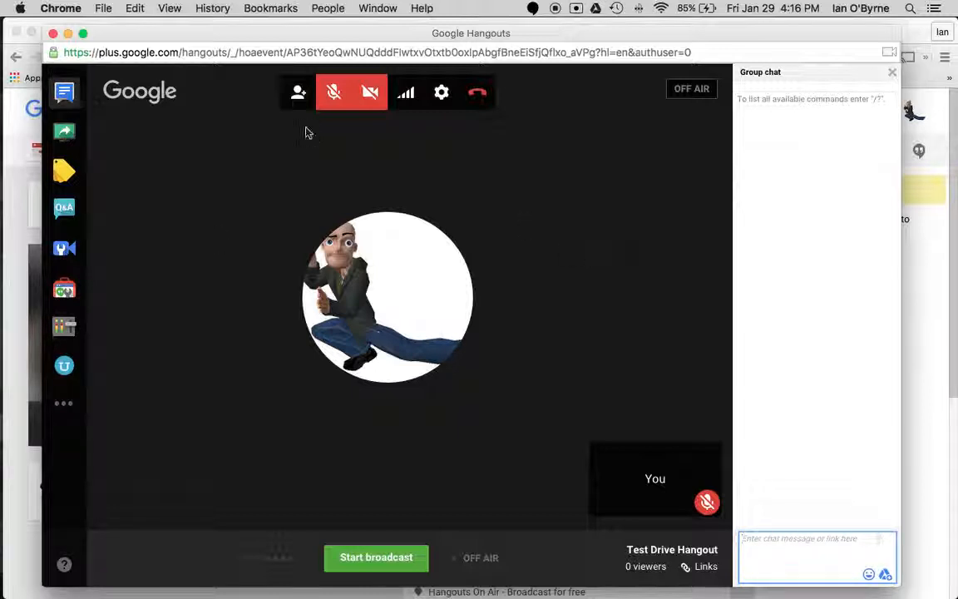
mouse_move(306, 536)
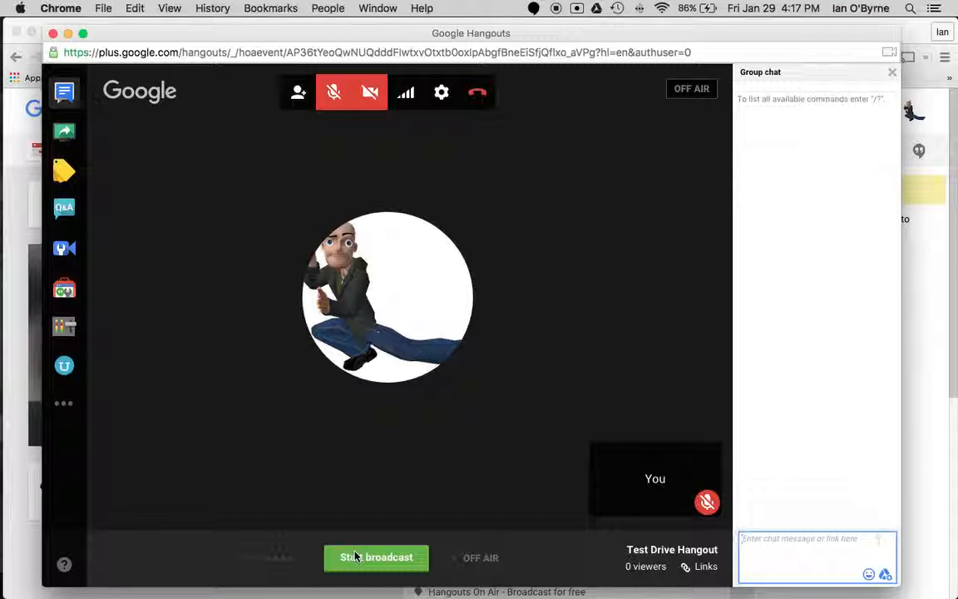
mouse_move(391, 513)
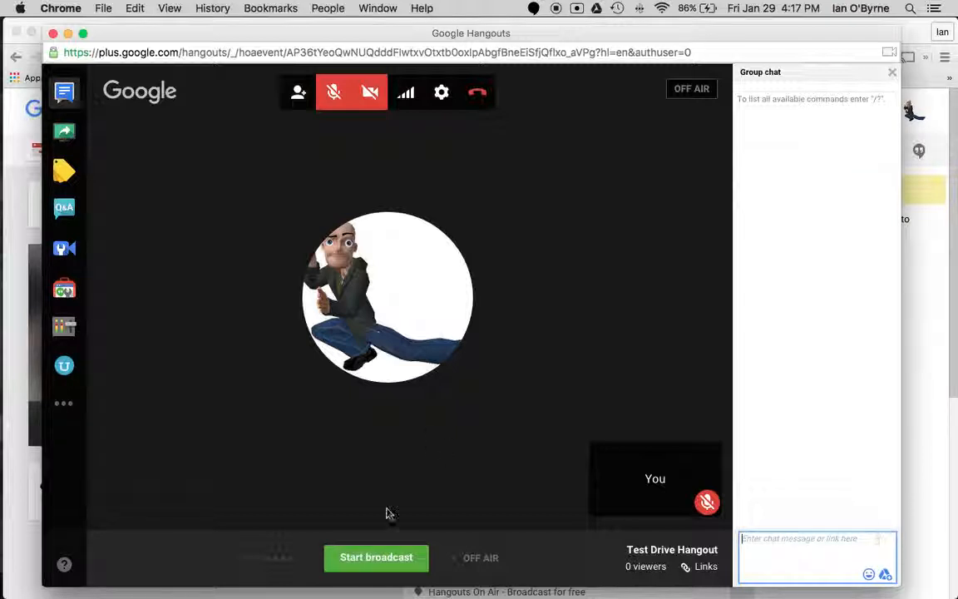
Start the broadcast and confirm going live on Google+ and YouTube
left_click(376, 557)
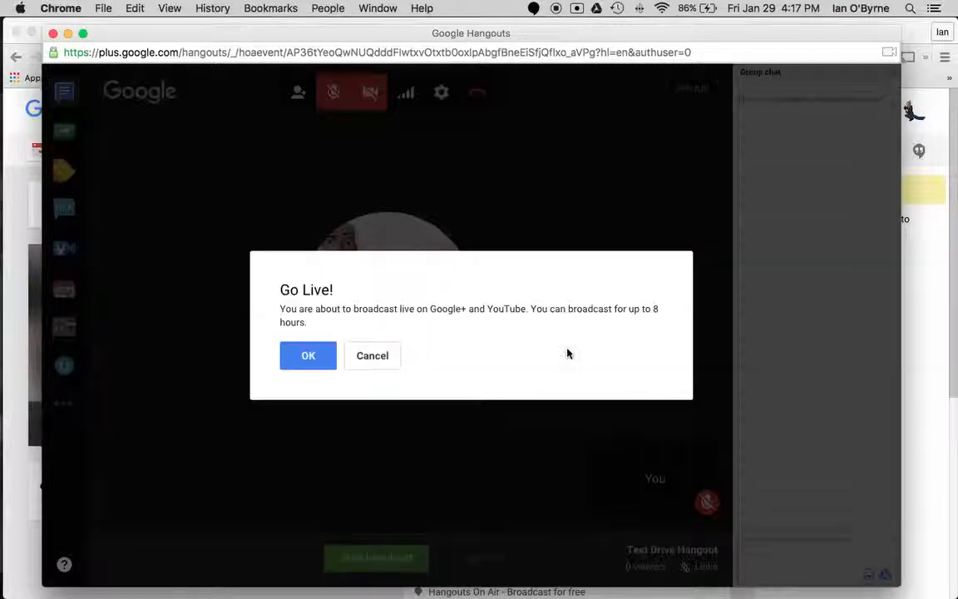
left_click(307, 355)
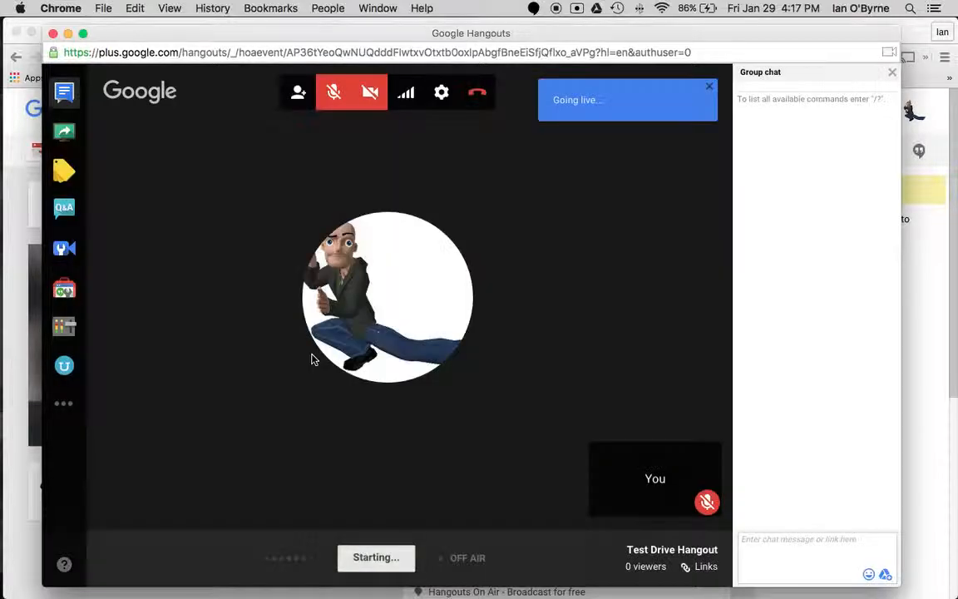
mouse_move(362, 170)
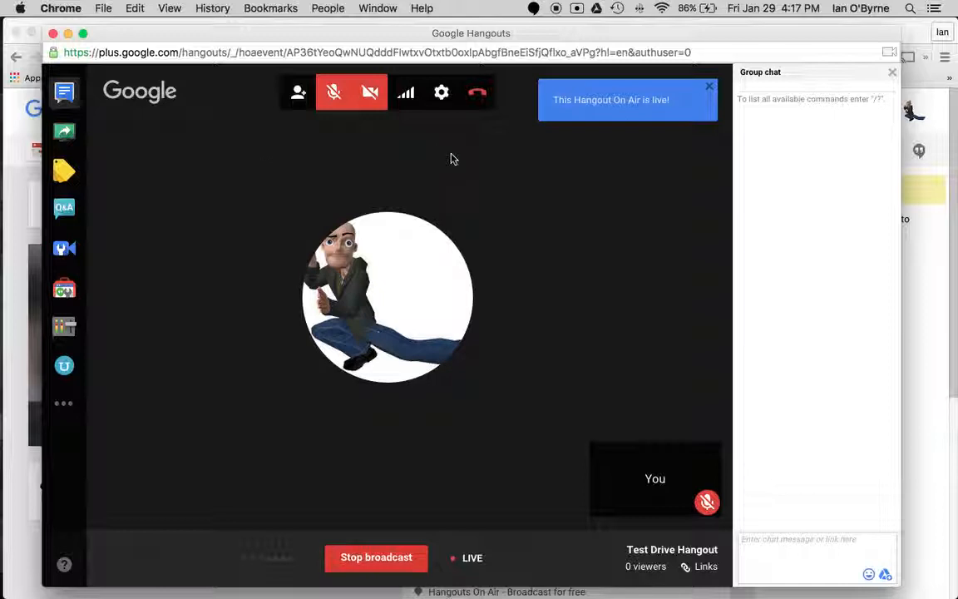
mouse_move(538, 181)
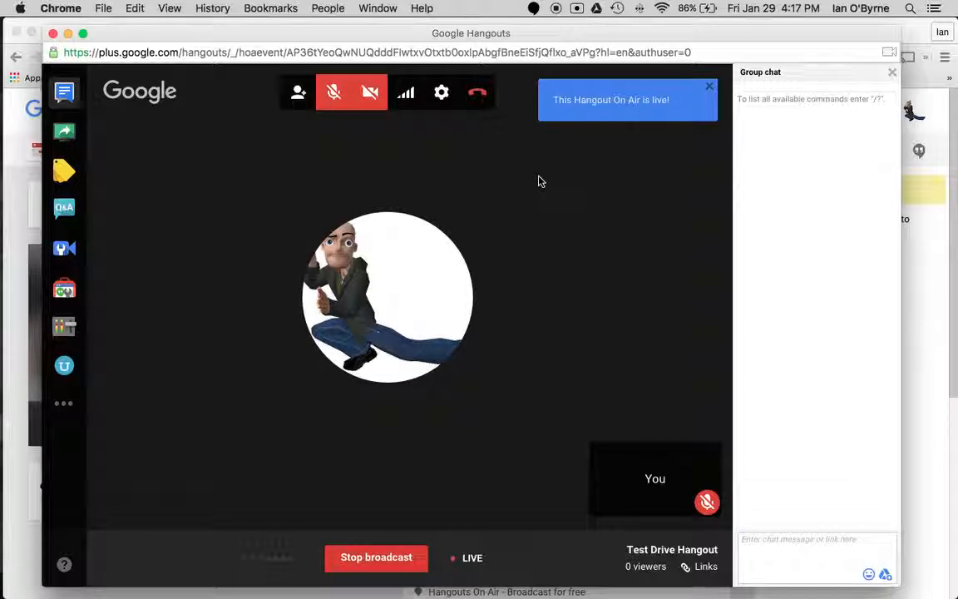
mouse_move(548, 267)
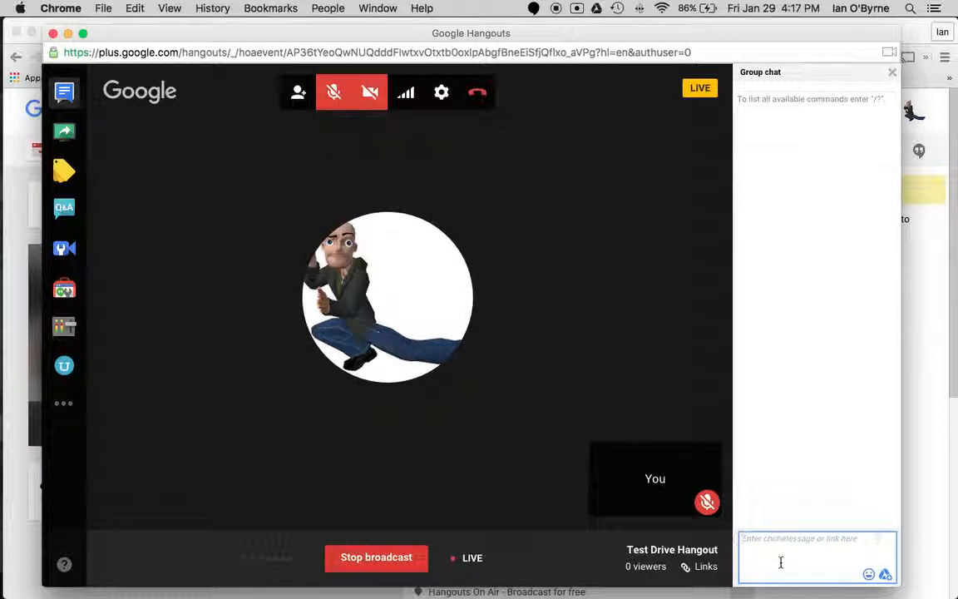
Send the group chat messages "You're live" and "Check this out"
type("You're i")
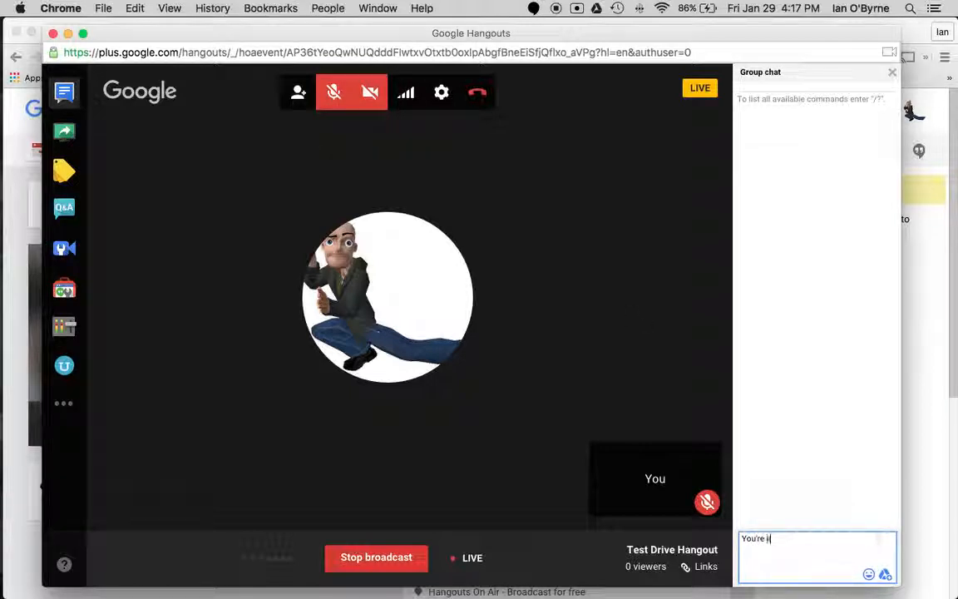
key("Return")
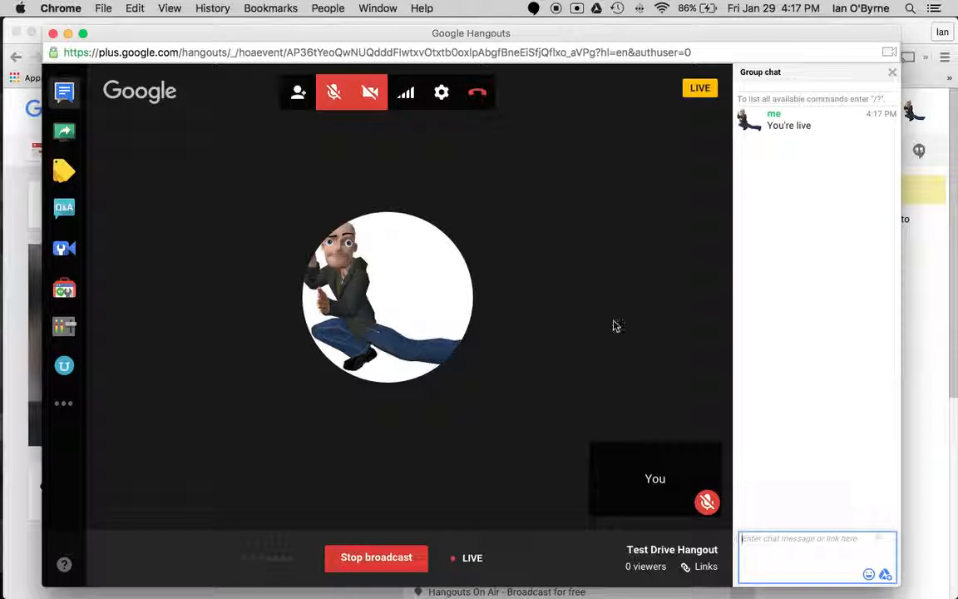
mouse_move(295, 241)
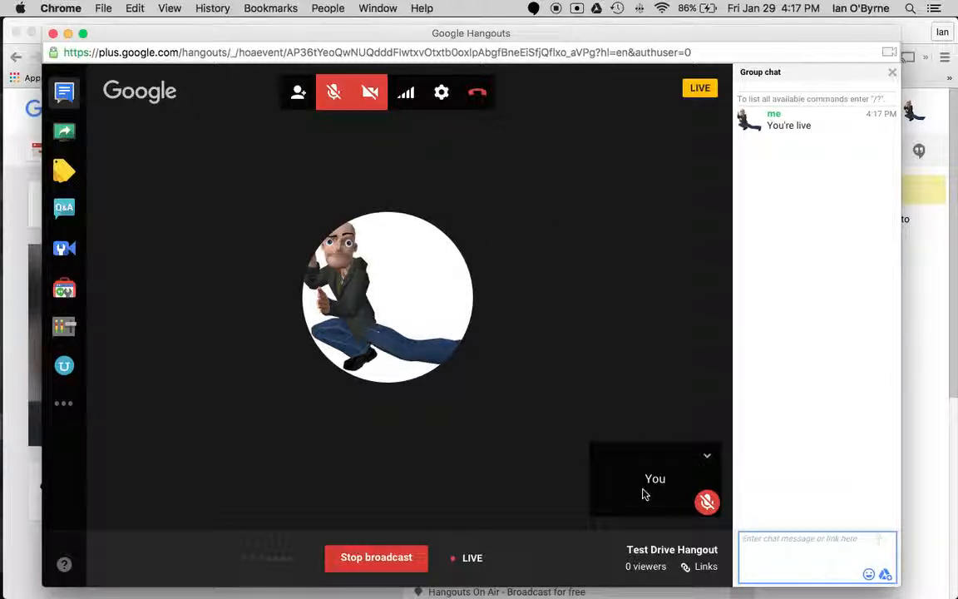
mouse_move(245, 246)
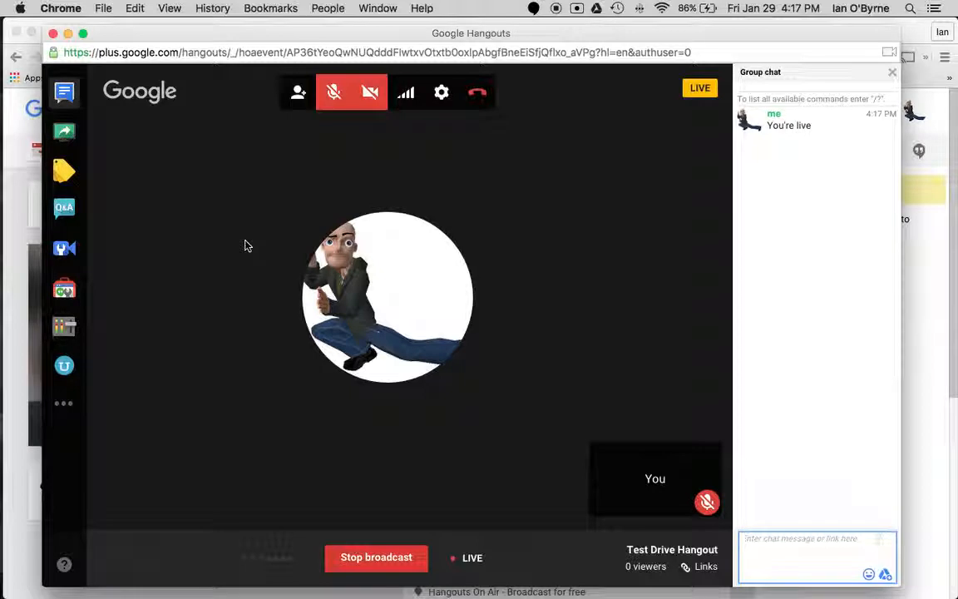
left_click(803, 557)
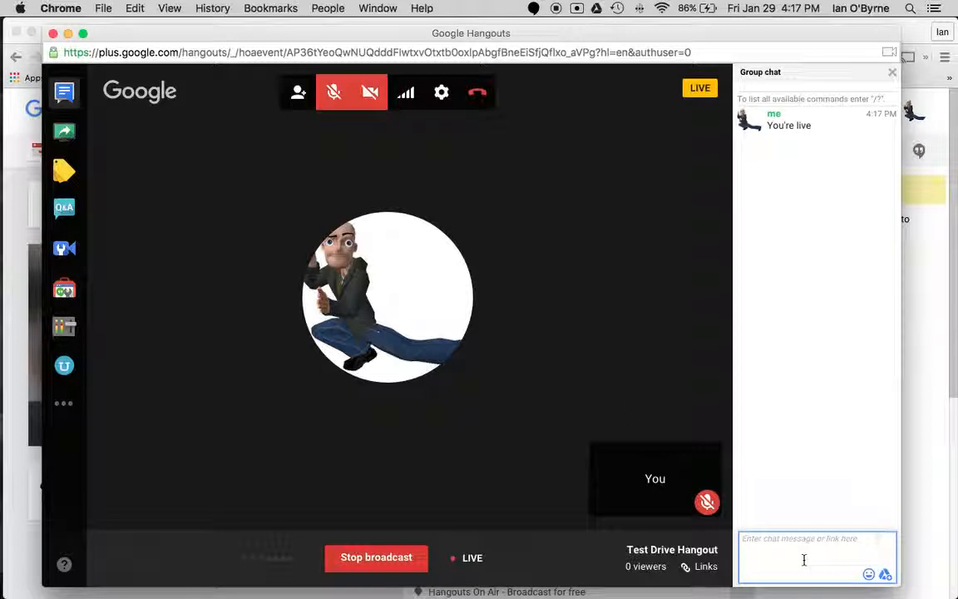
type("Check this")
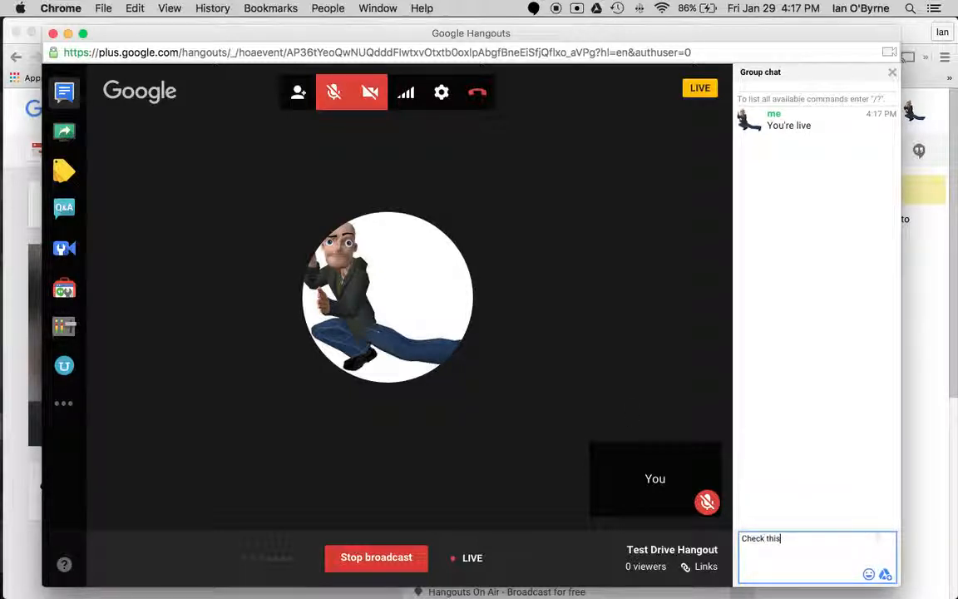
key("Return")
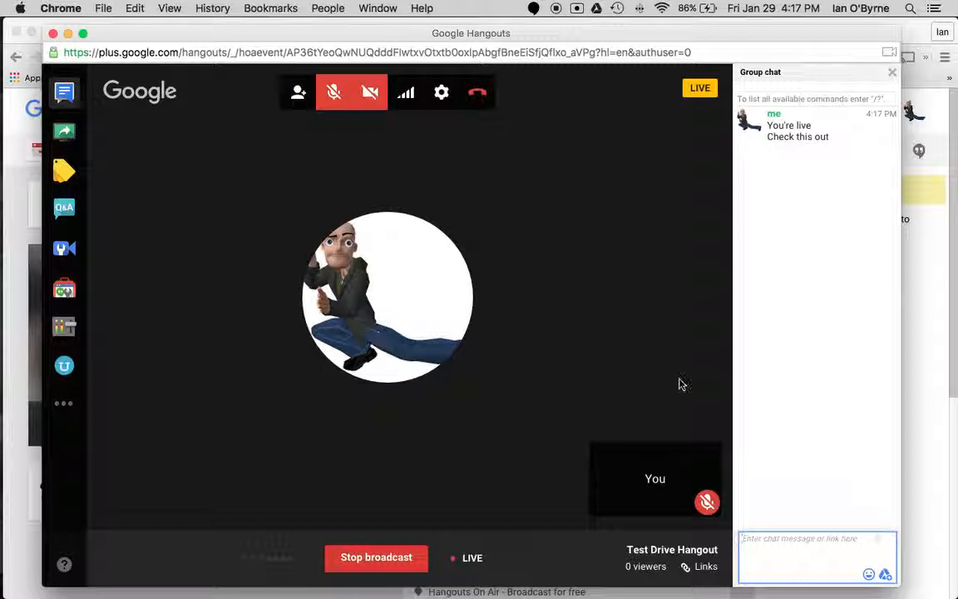
mouse_move(586, 292)
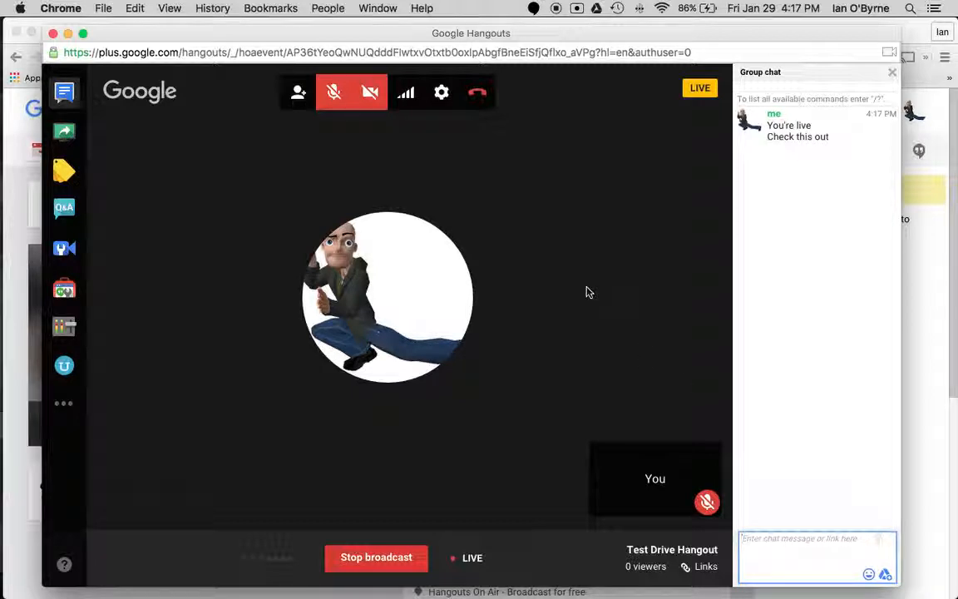
mouse_move(580, 266)
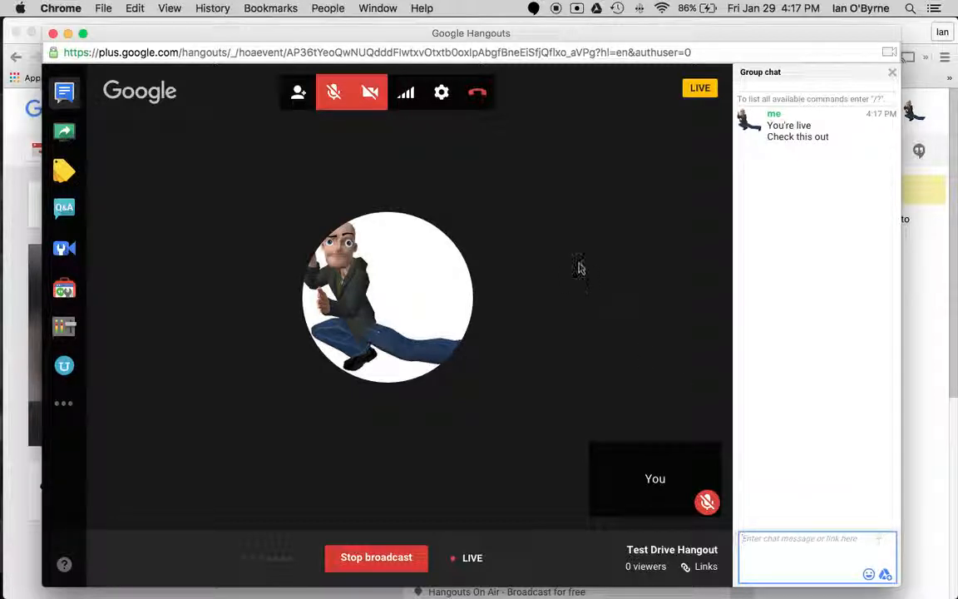
mouse_move(341, 225)
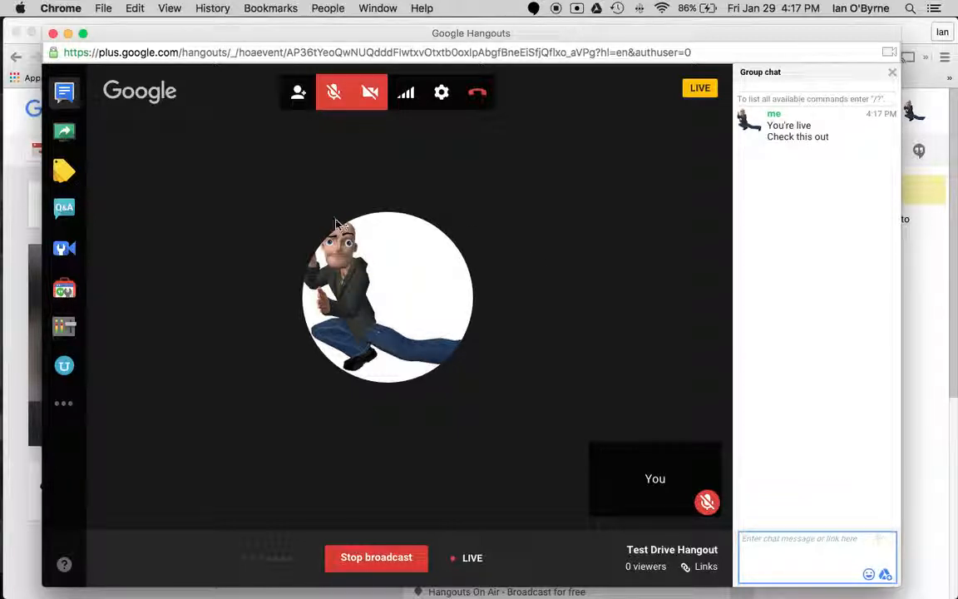
mouse_move(269, 178)
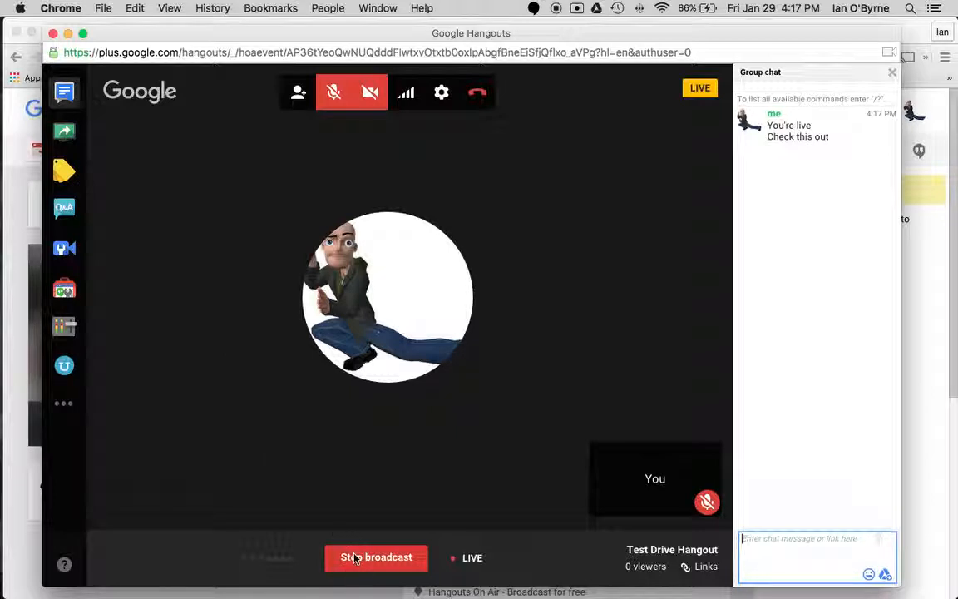
Stop the Test Drive Hangout broadcast and dismiss the termination notice
left_click(376, 557)
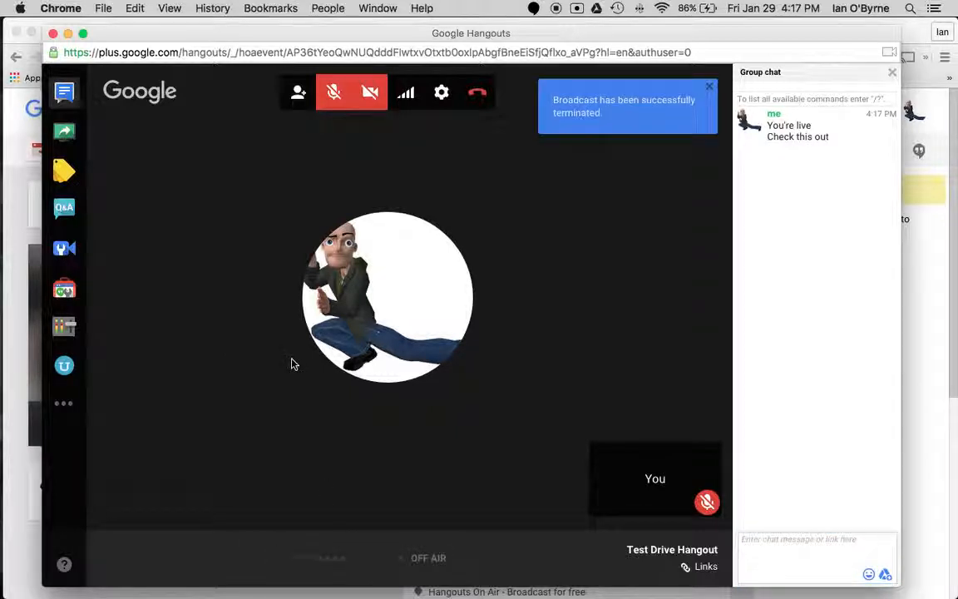
mouse_move(540, 219)
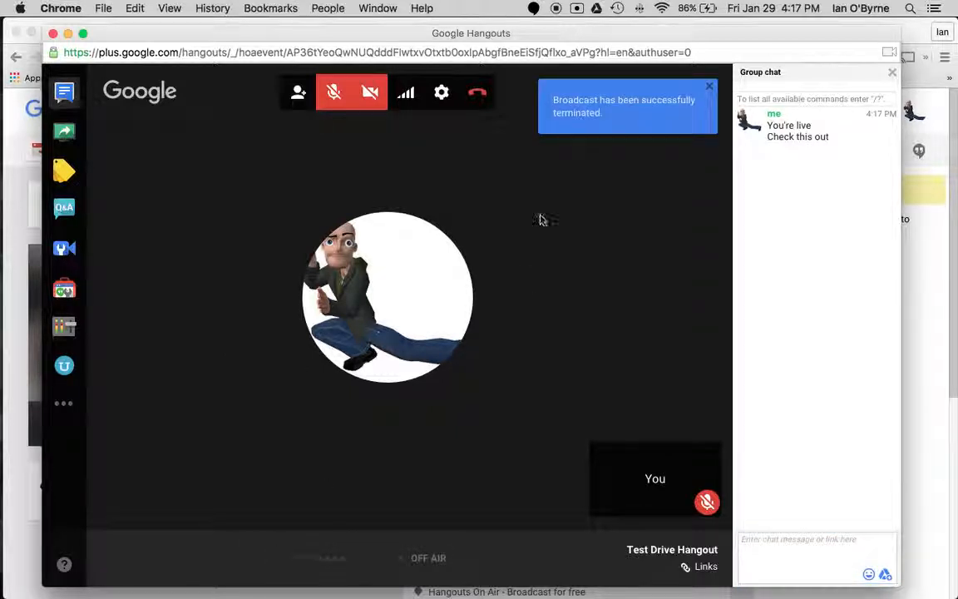
mouse_move(424, 315)
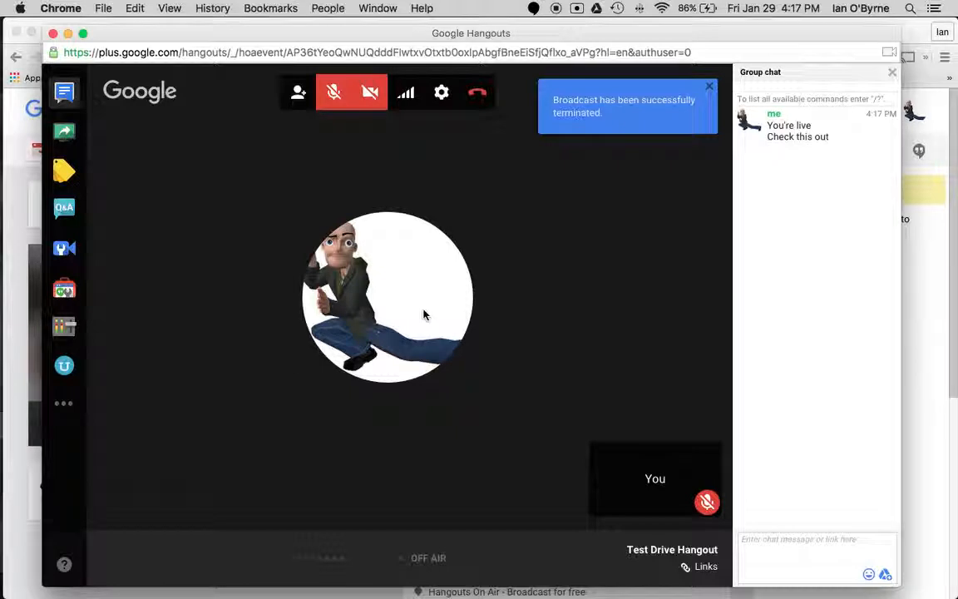
left_click(708, 86)
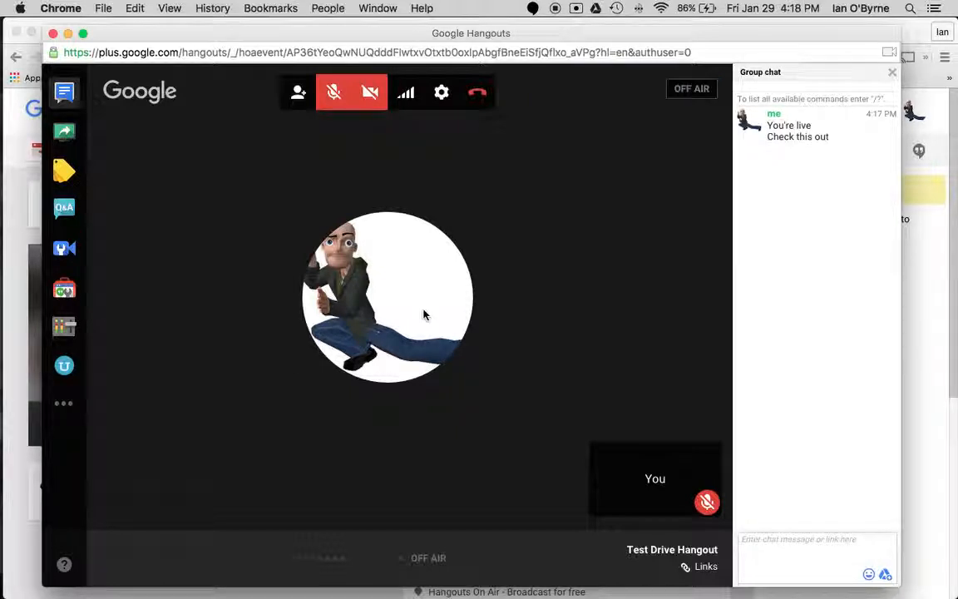
mouse_move(301, 213)
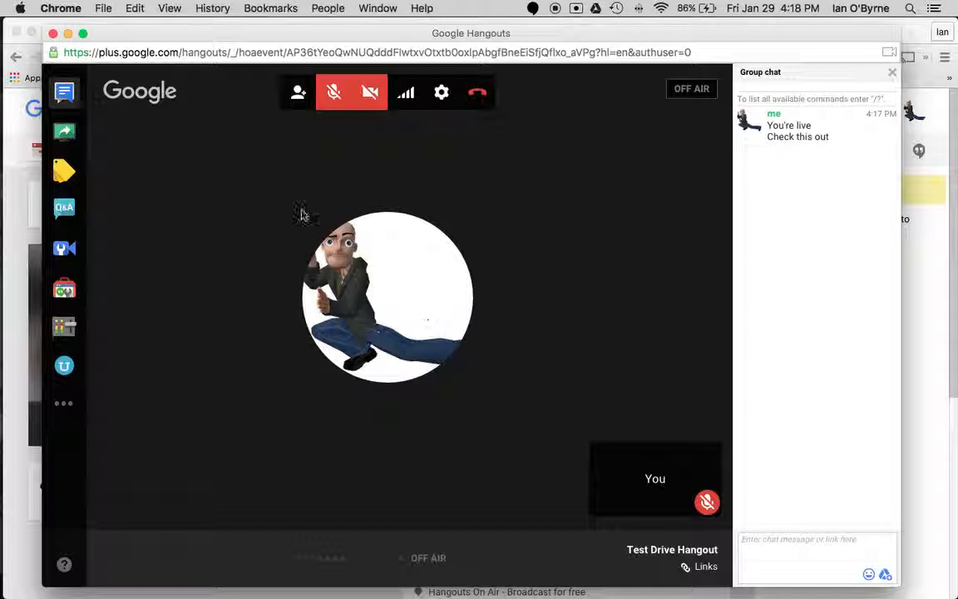
mouse_move(453, 175)
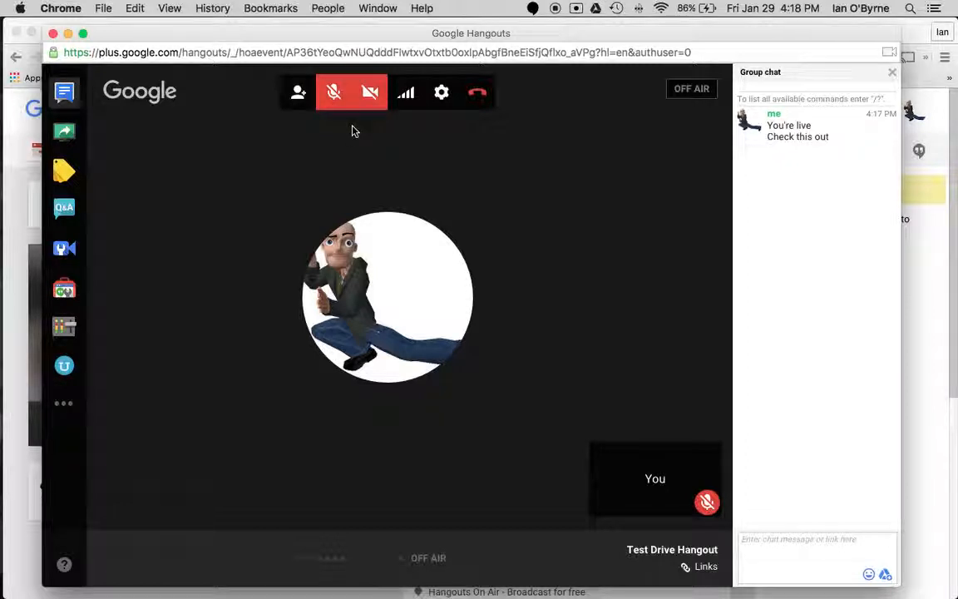
mouse_move(281, 185)
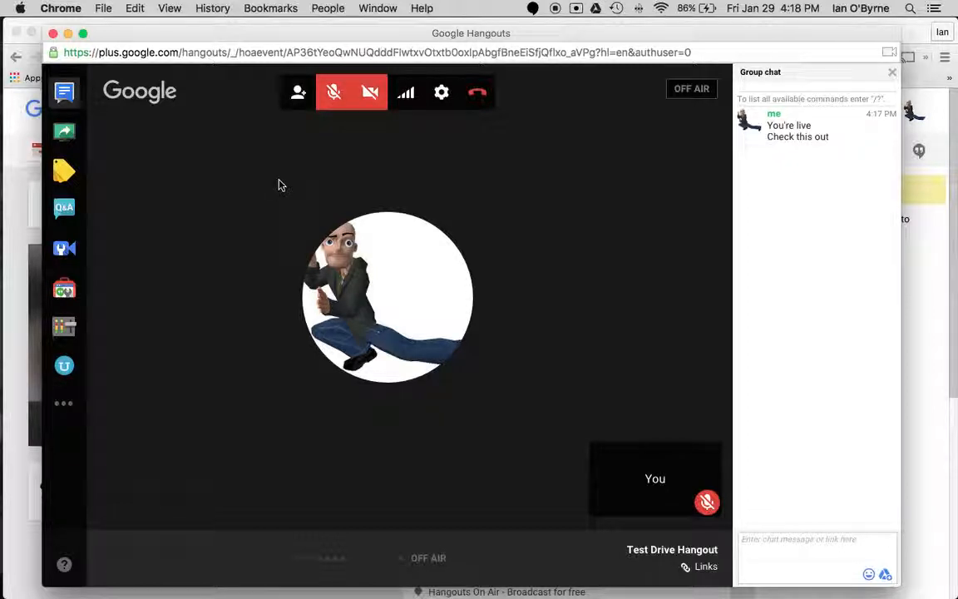
mouse_move(237, 273)
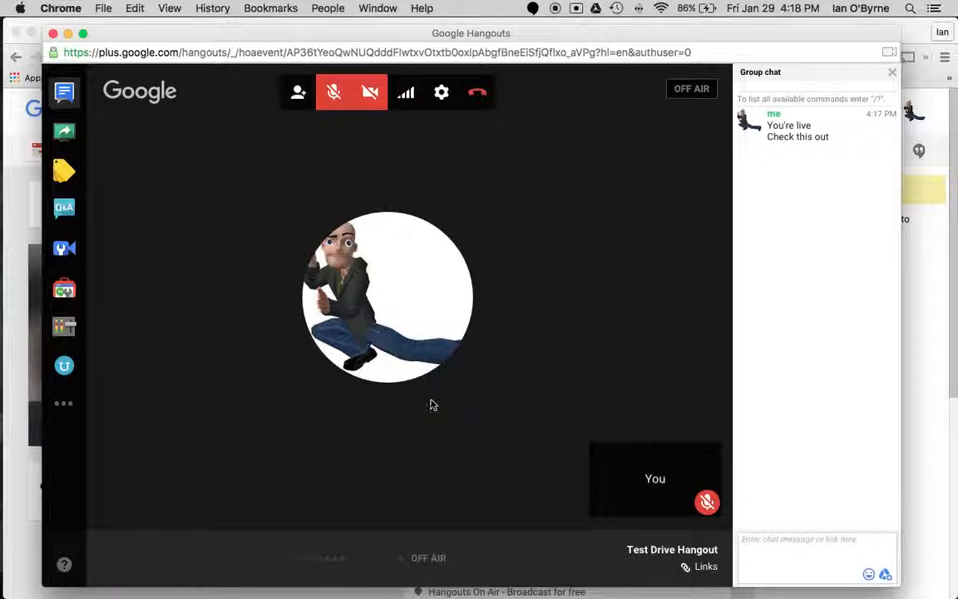
mouse_move(631, 350)
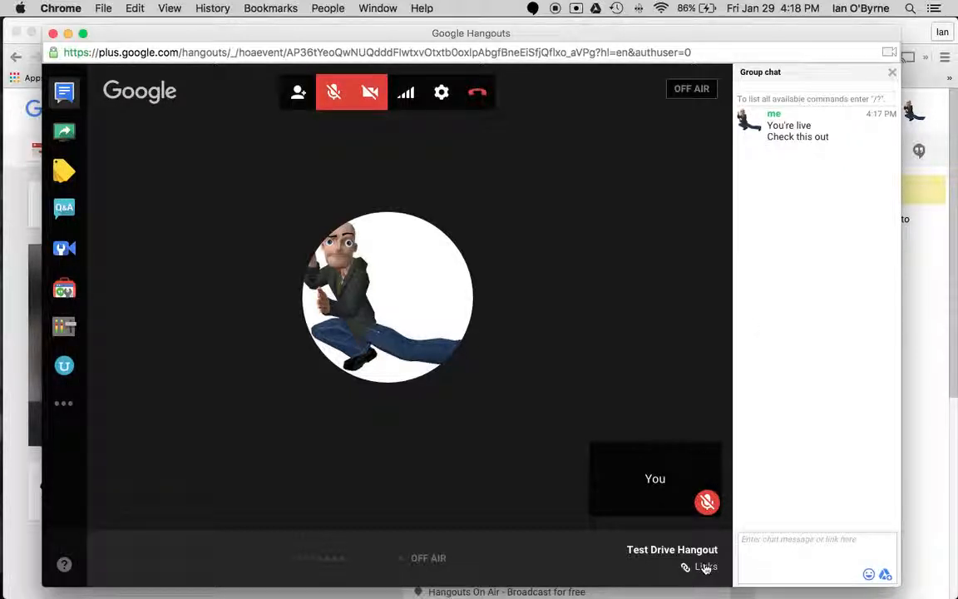
left_click(705, 566)
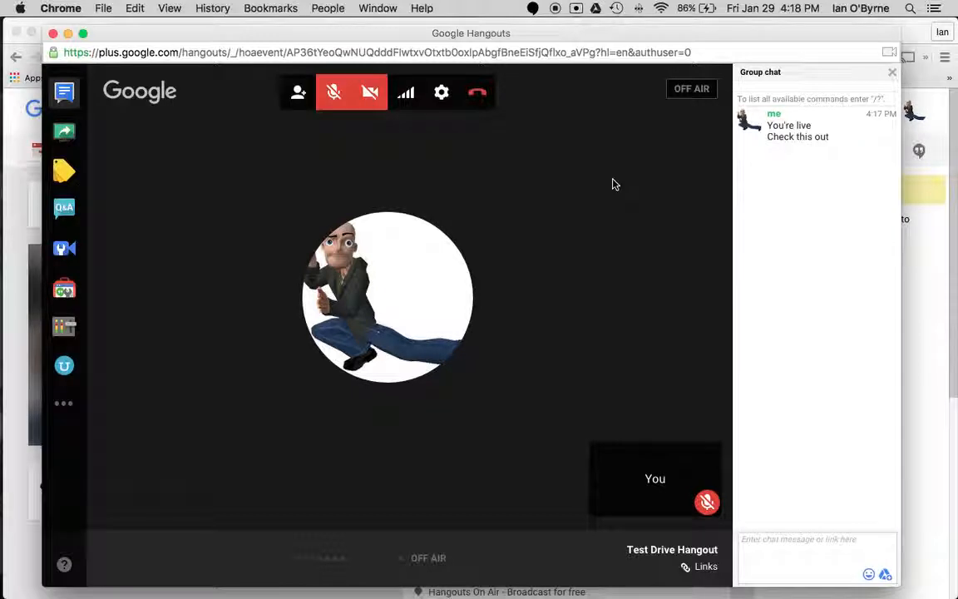
mouse_move(464, 328)
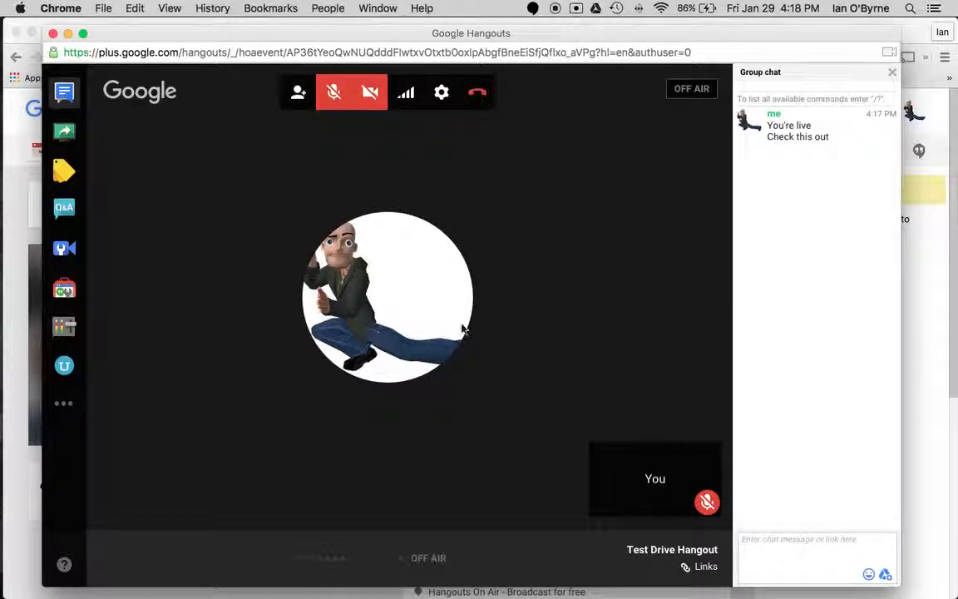
mouse_move(279, 206)
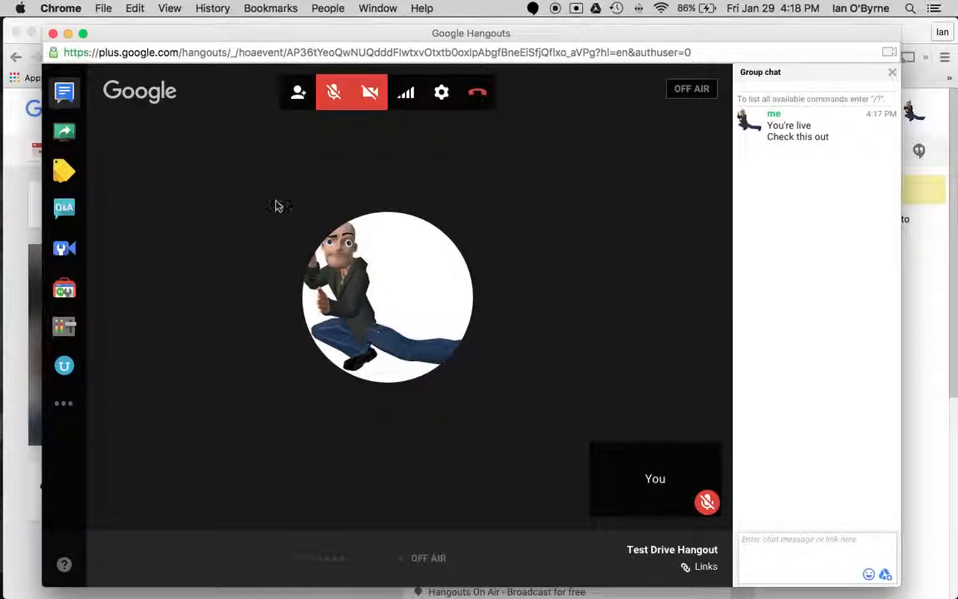
mouse_move(325, 222)
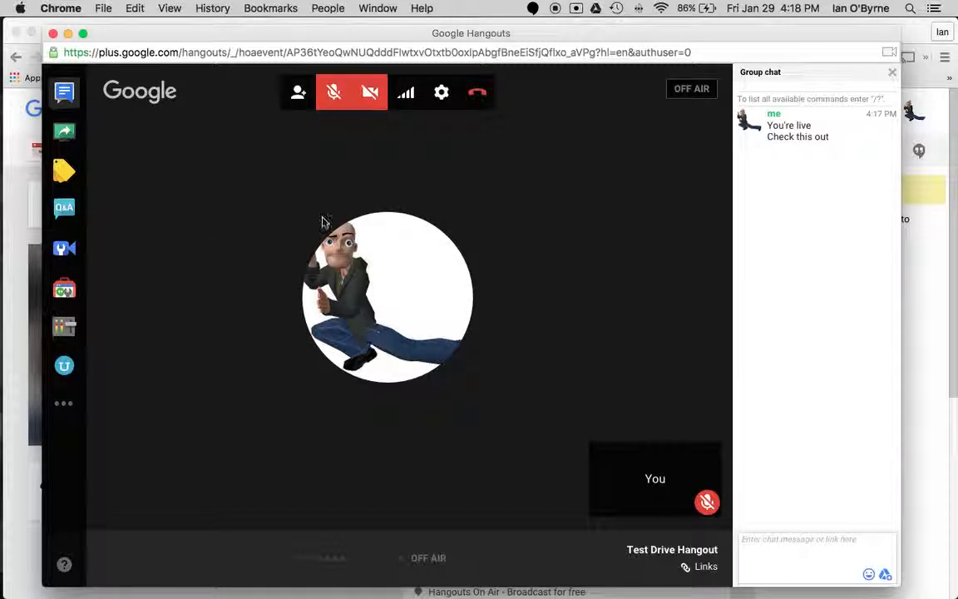
mouse_move(476, 455)
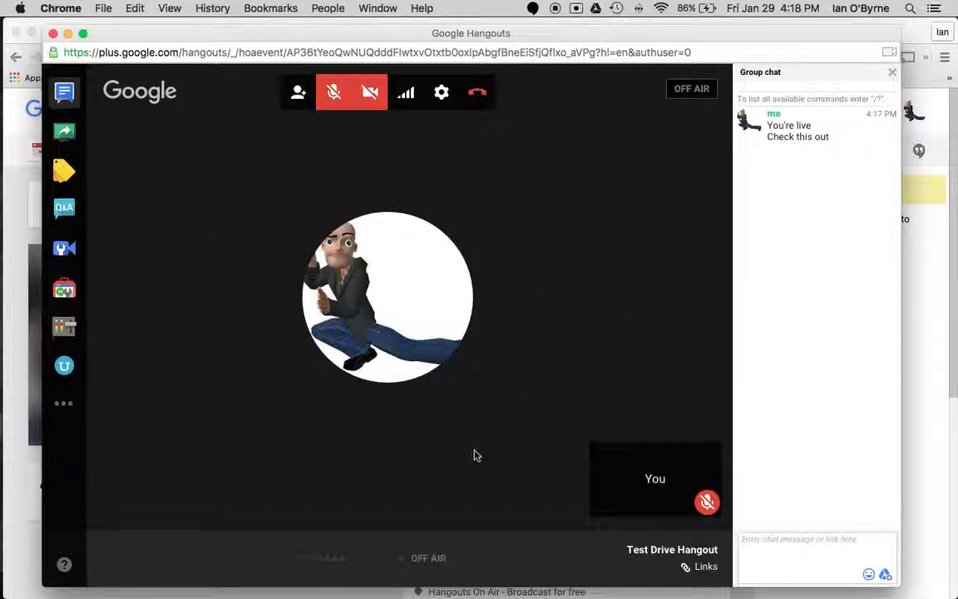
mouse_move(476, 91)
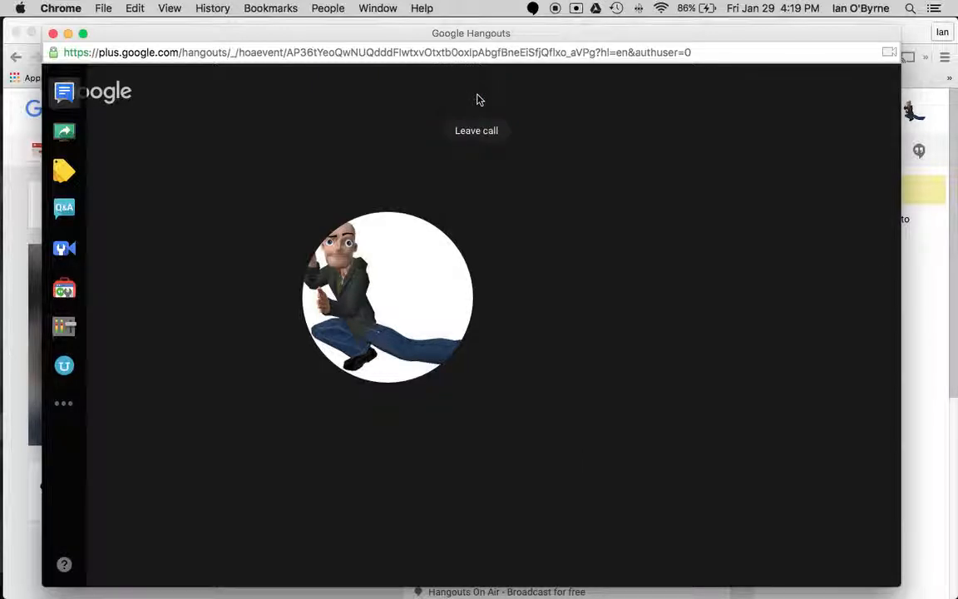
Hang up the call and close the 'Hangout On Air is now over' dialog
left_click(475, 130)
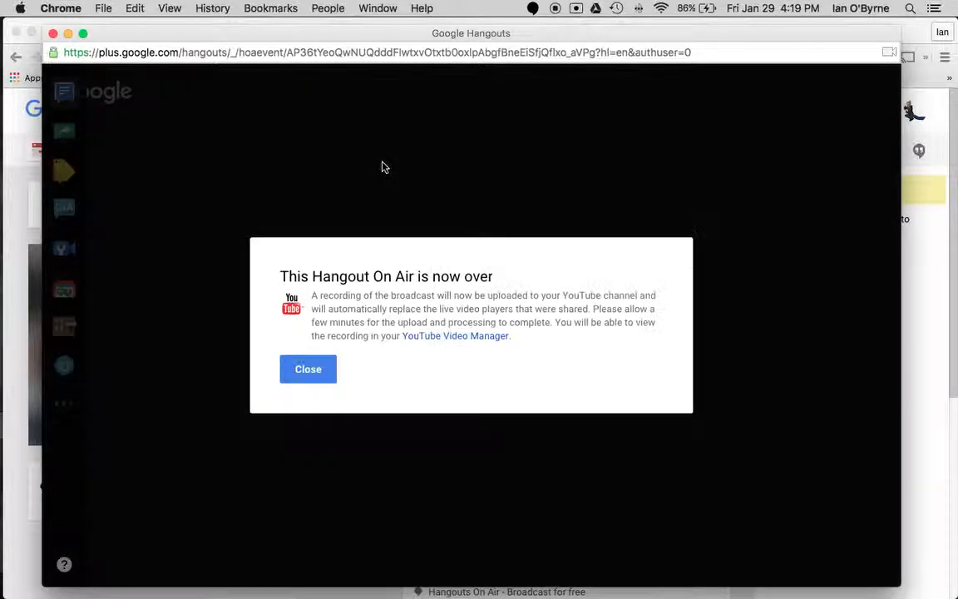
mouse_move(362, 253)
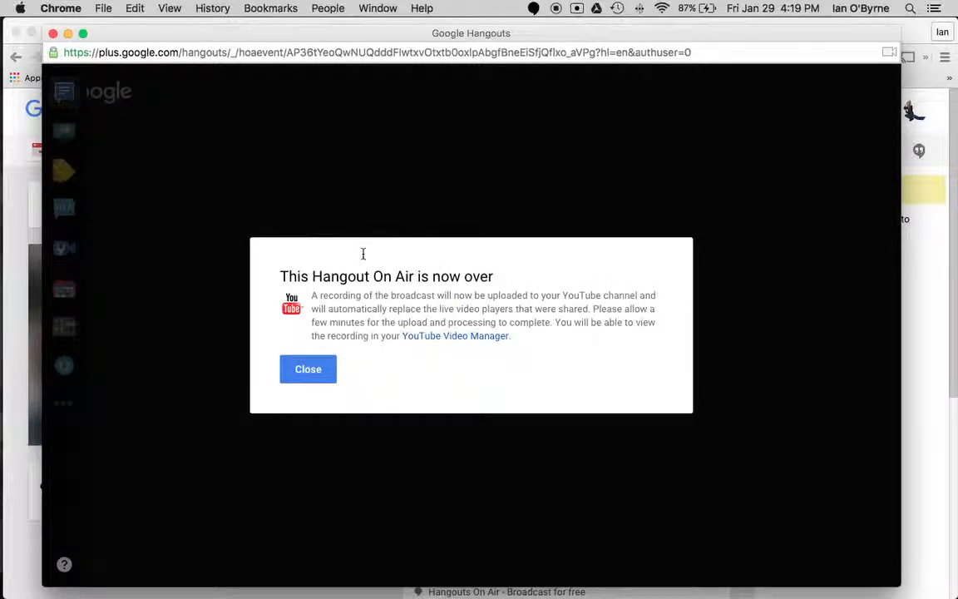
mouse_move(351, 296)
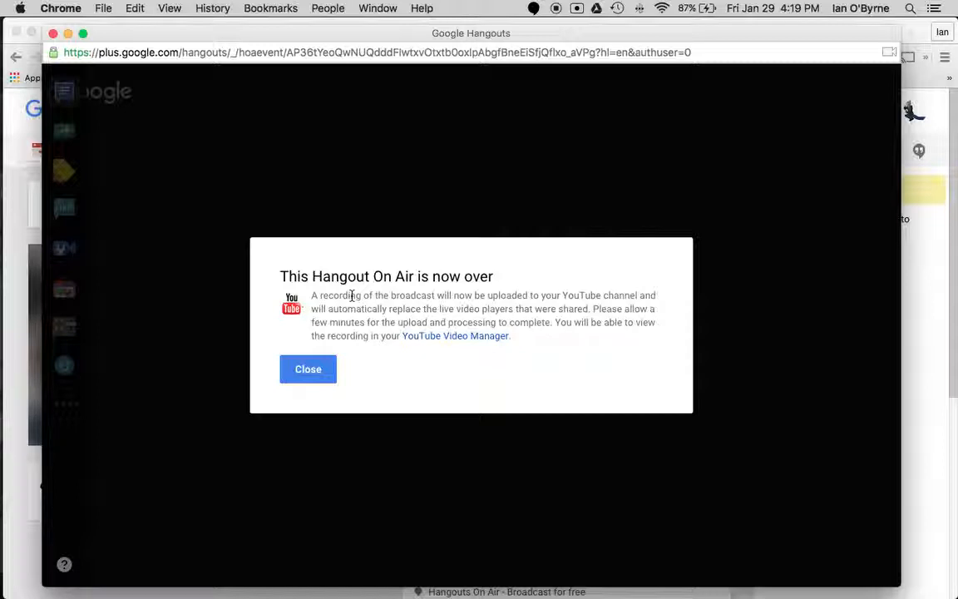
left_click(308, 369)
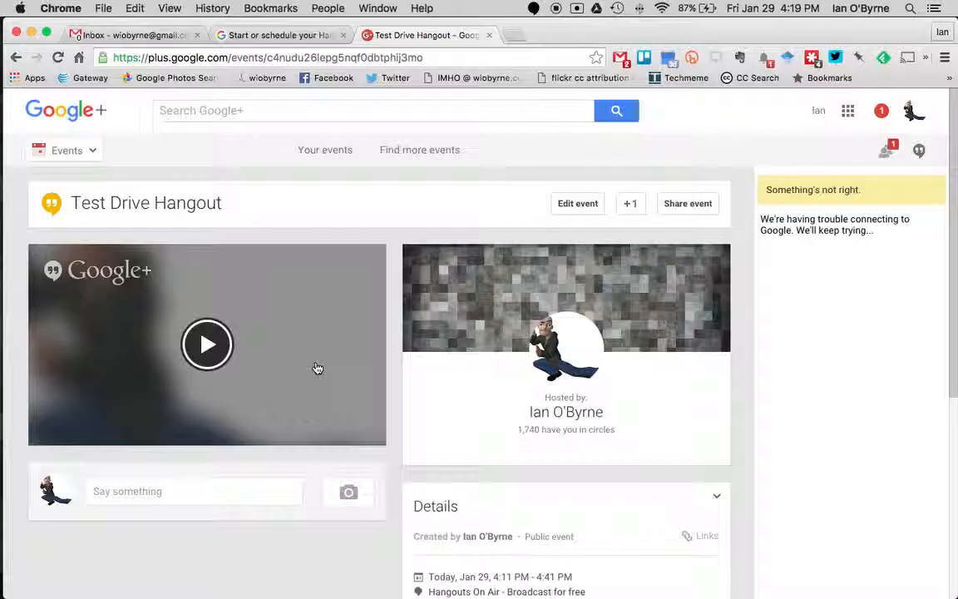
mouse_move(426, 189)
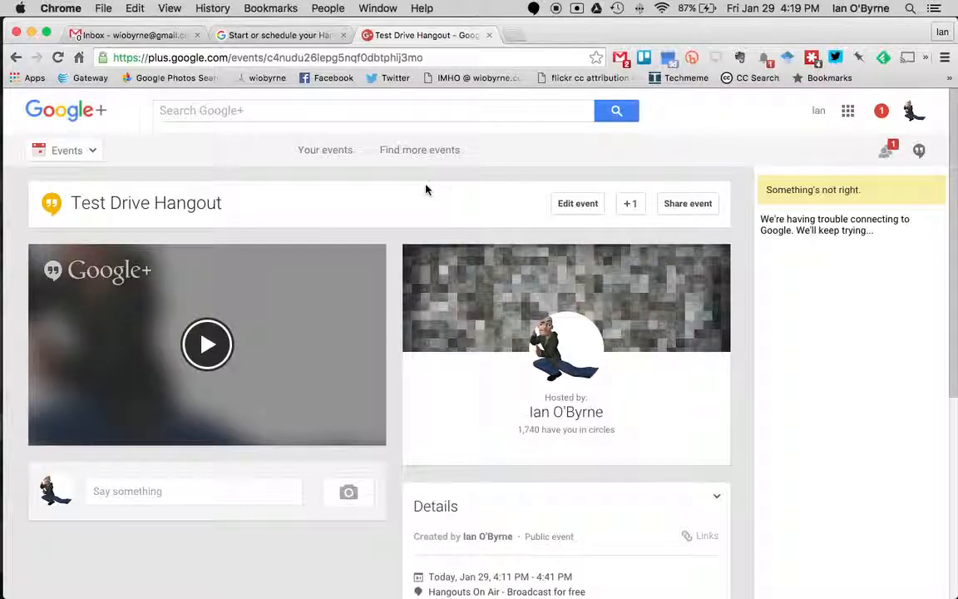